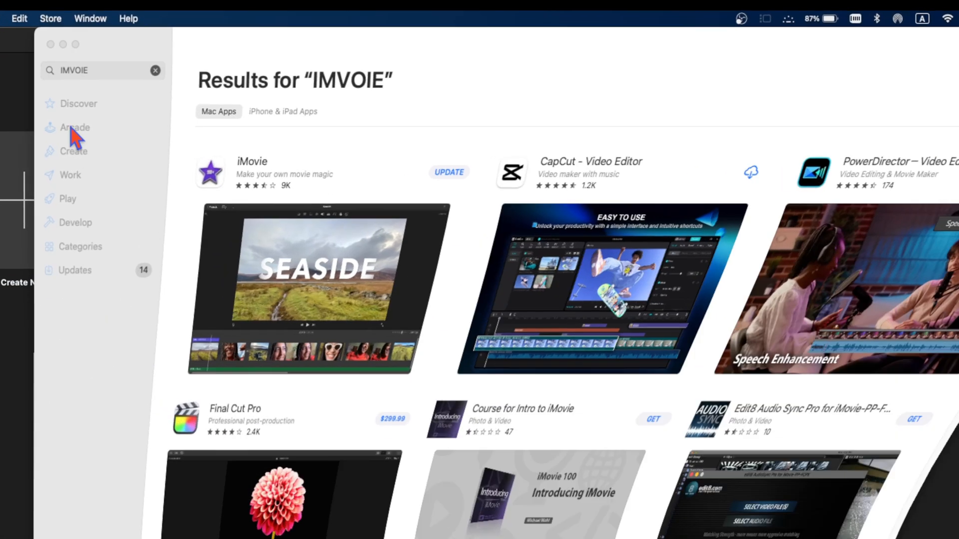
- Launch iMovie from the App Store search results into its empty projects browser
left_click(98, 70)
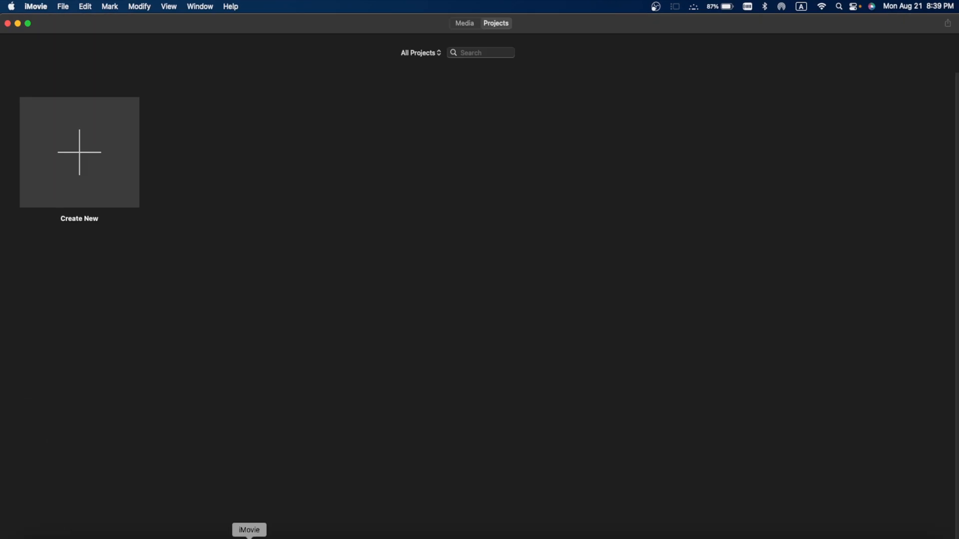
- Create a new Movie project and land on the Maps & Backgrounds collection after browsing the libraries
left_click(79, 152)
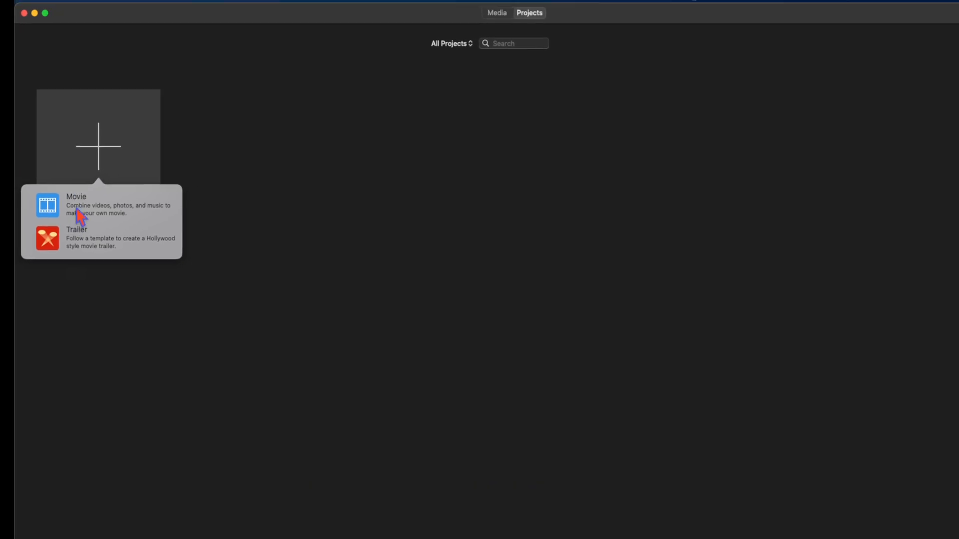
left_click(76, 205)
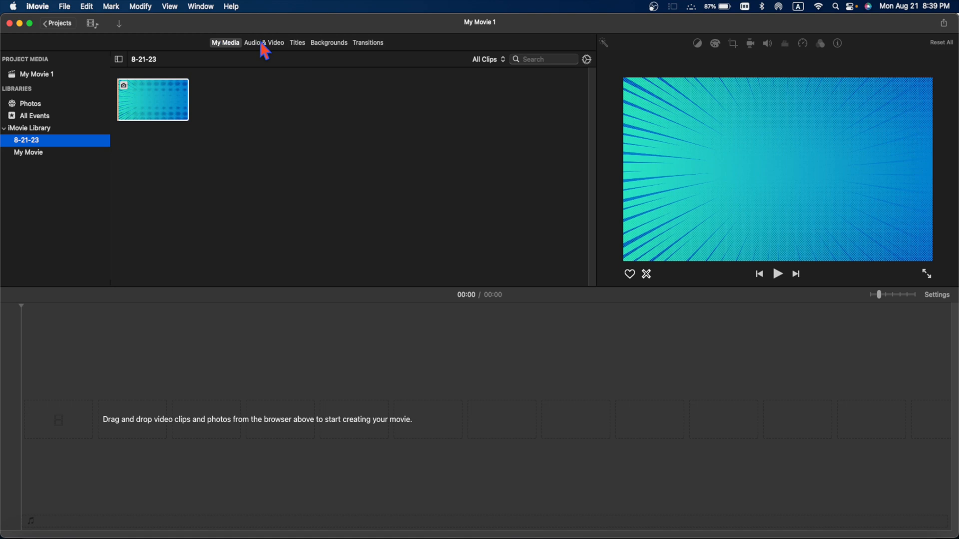
left_click(263, 43)
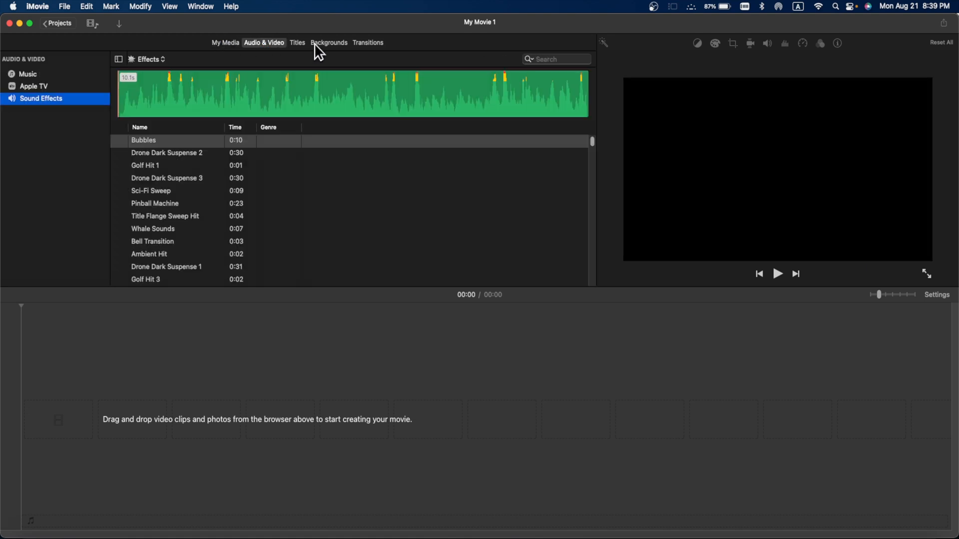
left_click(329, 42)
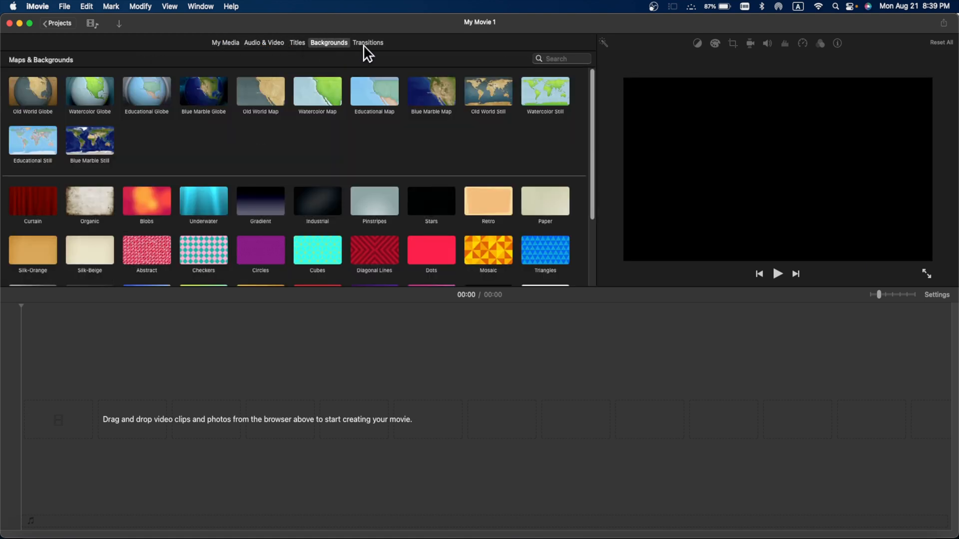
left_click(368, 43)
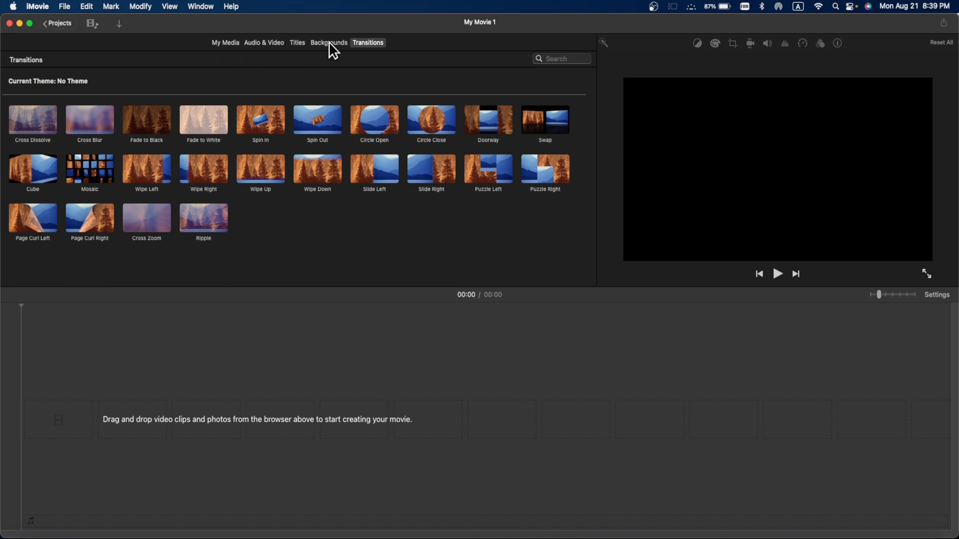
left_click(328, 42)
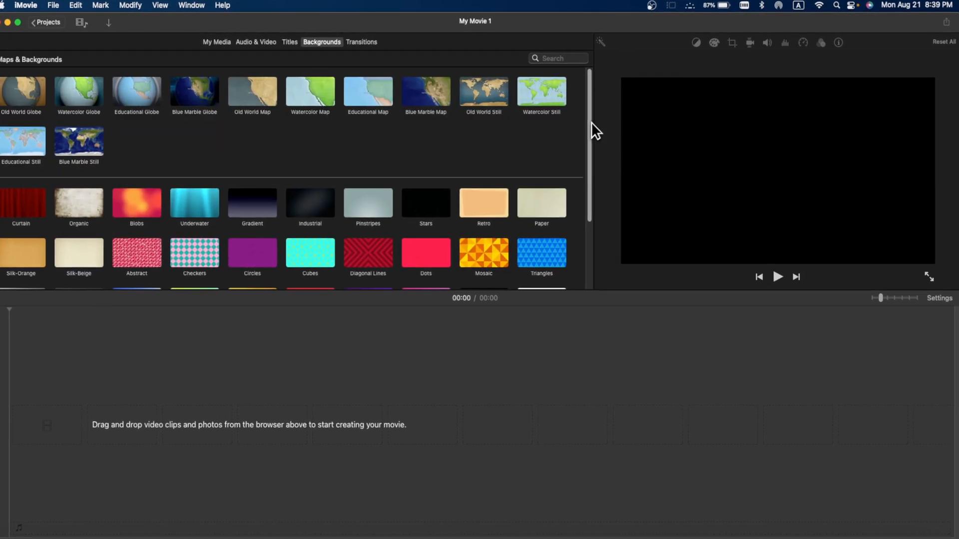
- Scroll the backgrounds to reach the Old World Globe for a four-second timeline clip
scroll("down", 3)
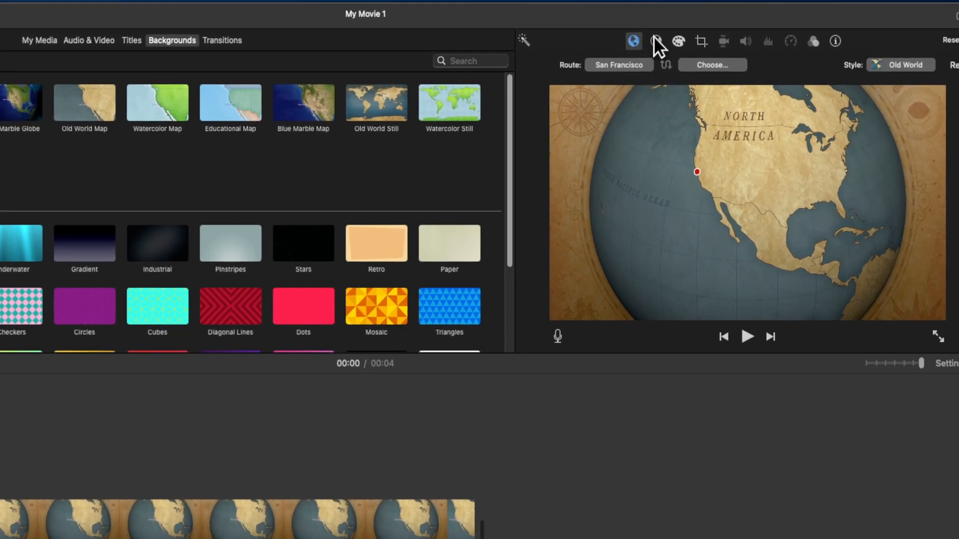
left_click(679, 41)
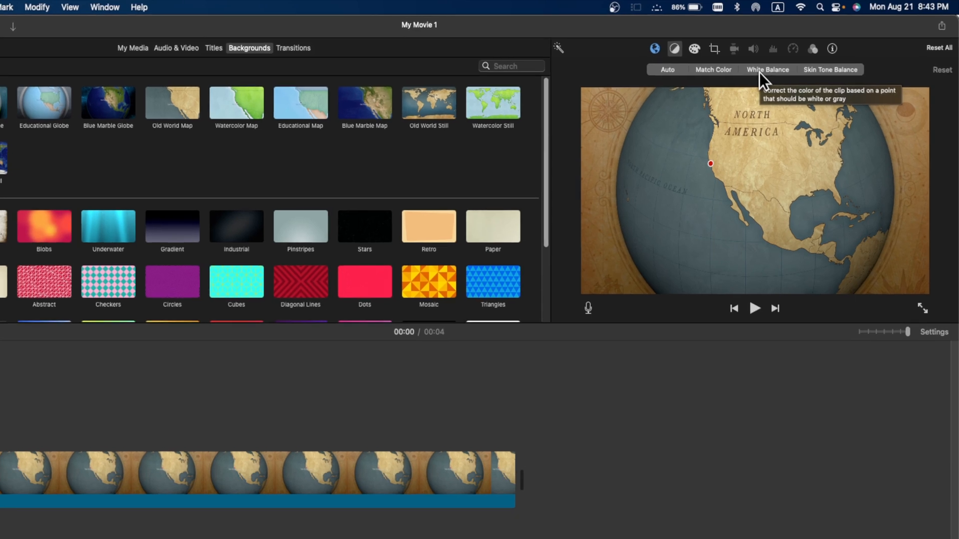
left_click(766, 68)
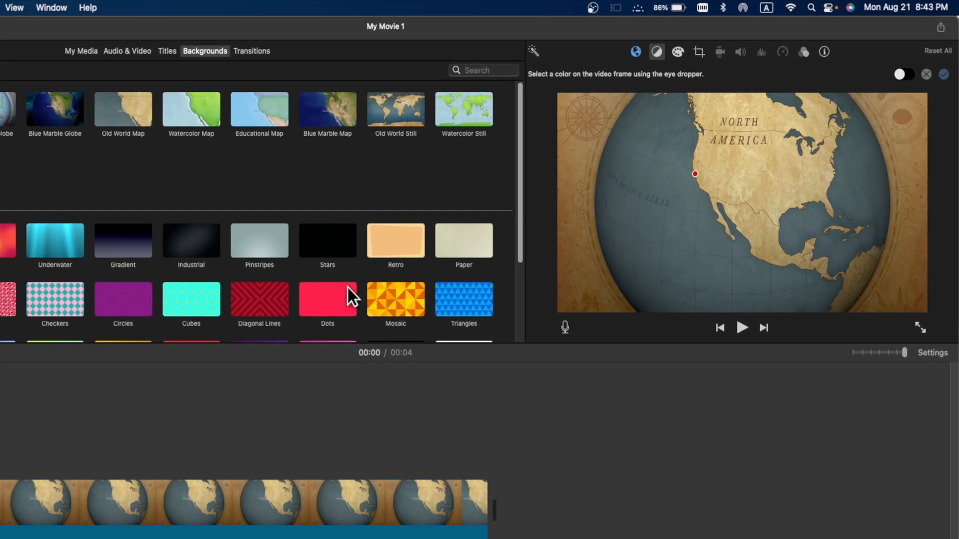
left_click(638, 54)
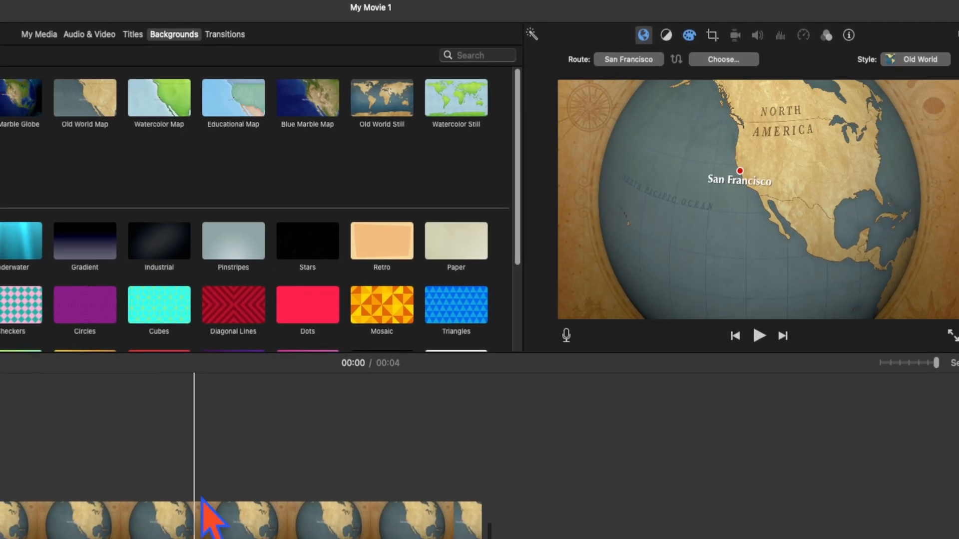
- Set the route start to Washington and the destination to Shanghai labelled HOME
left_click(628, 59)
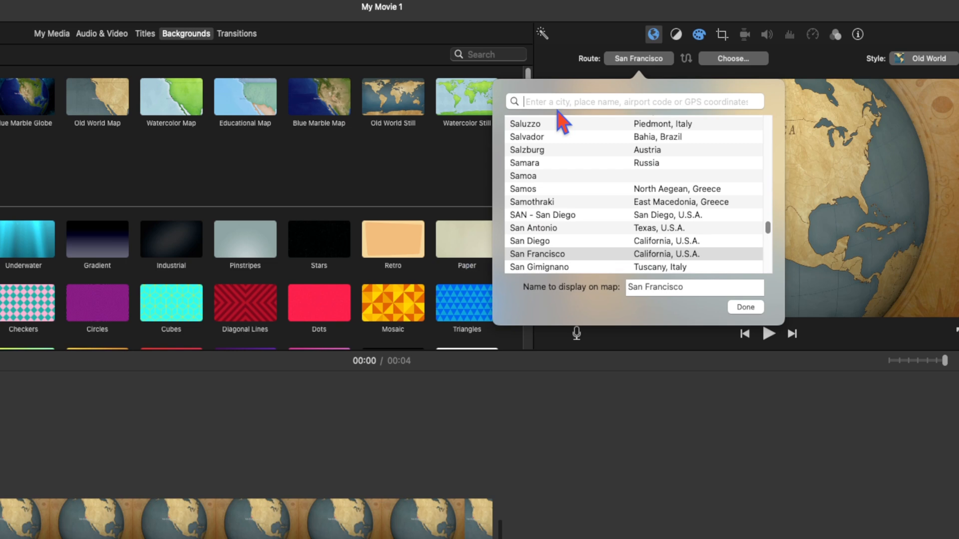
type("WASHI")
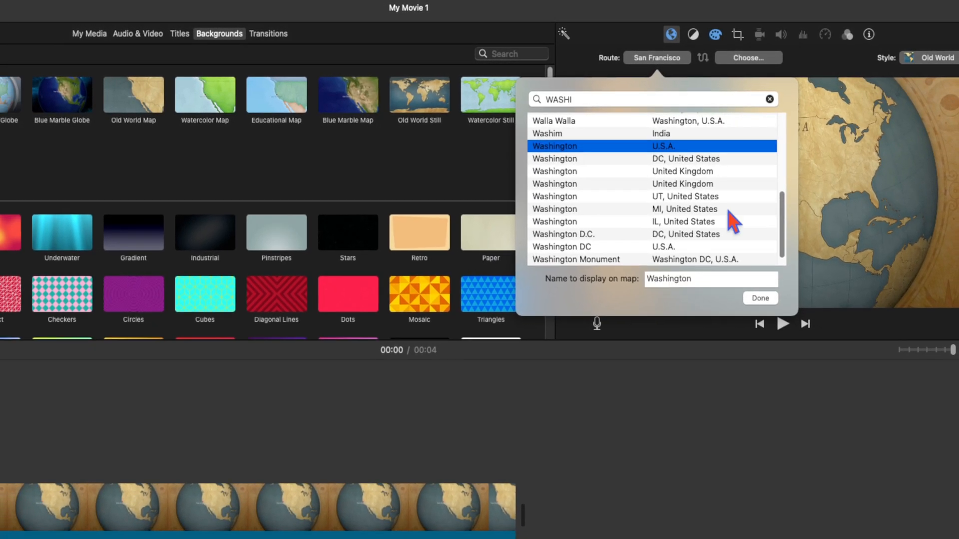
left_click(760, 298)
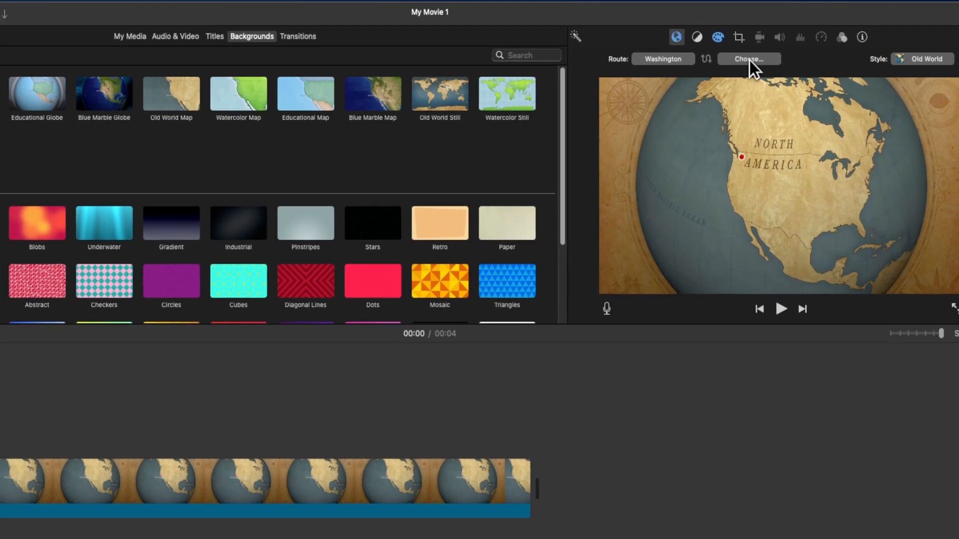
type("SHANGH")
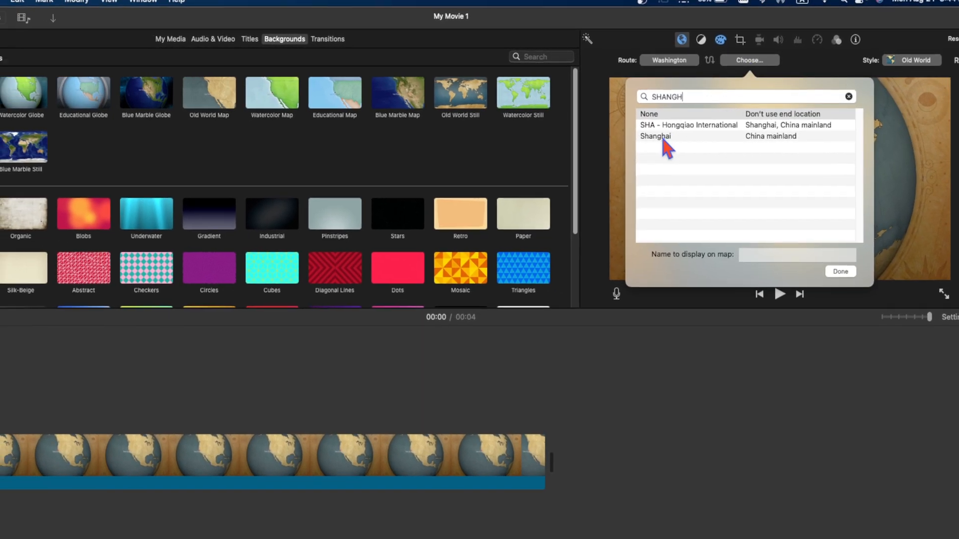
left_click(656, 131)
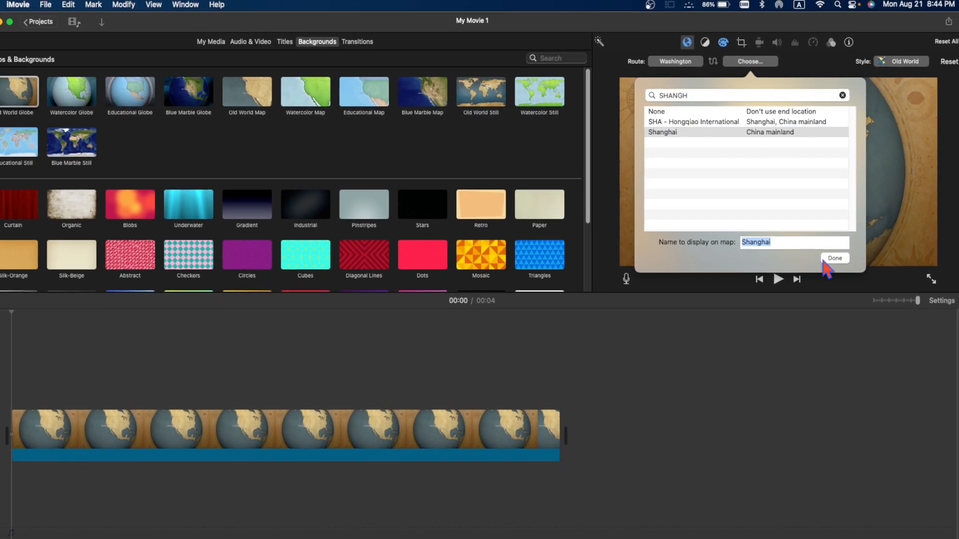
type("HOME")
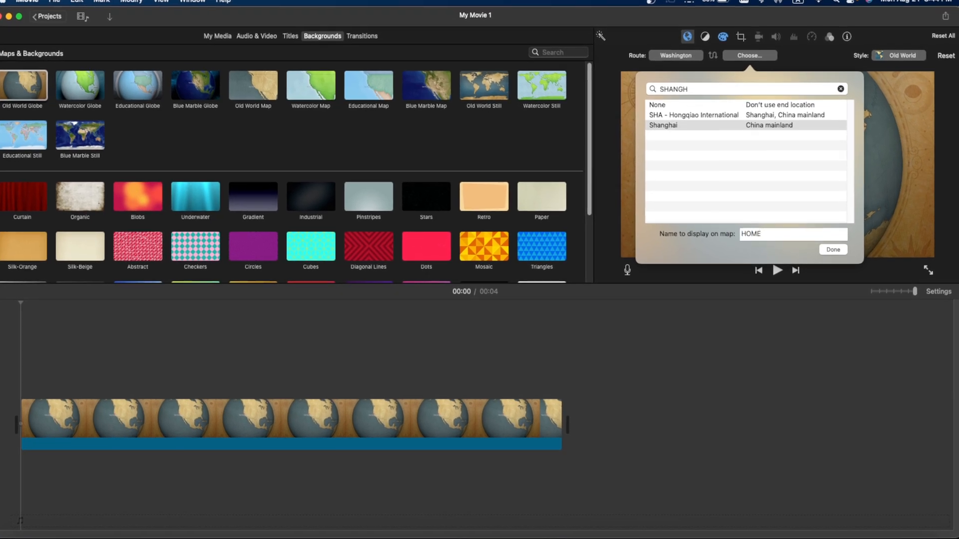
left_click(832, 250)
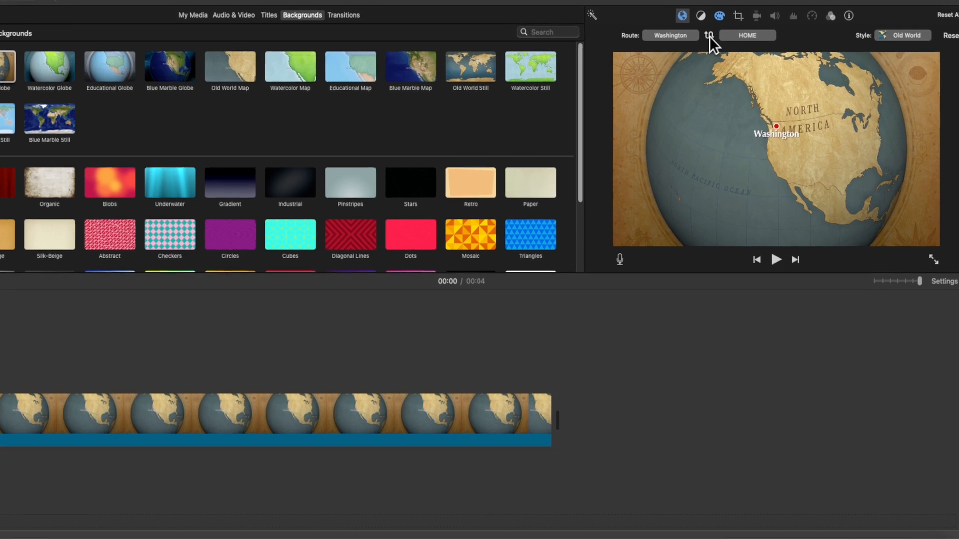
- Swap the route ends and back so it still runs Washington to HOME
left_click(708, 35)
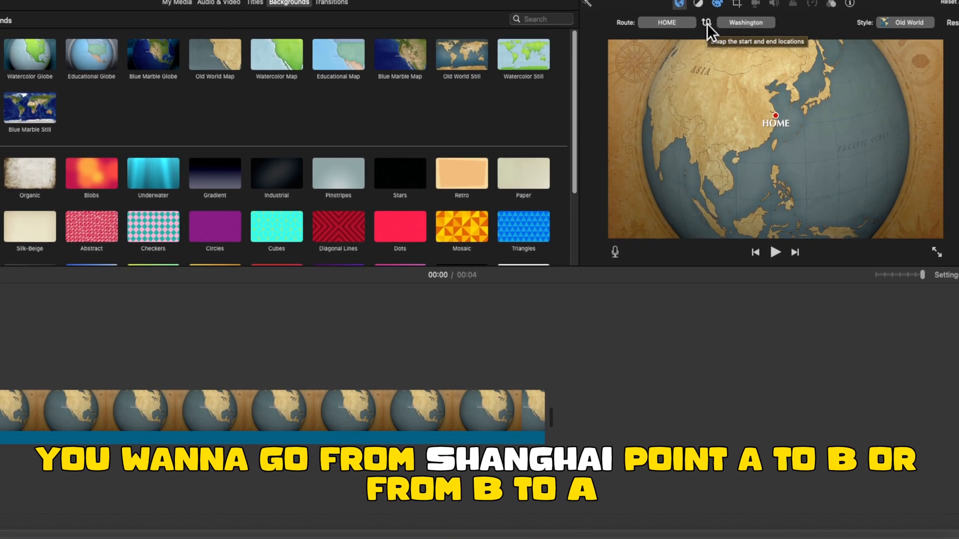
left_click(707, 22)
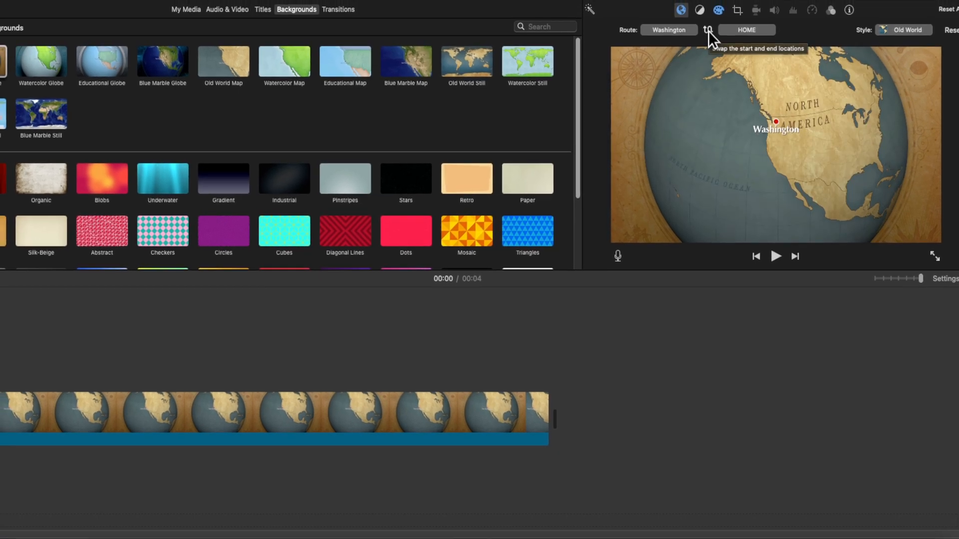
left_click(902, 37)
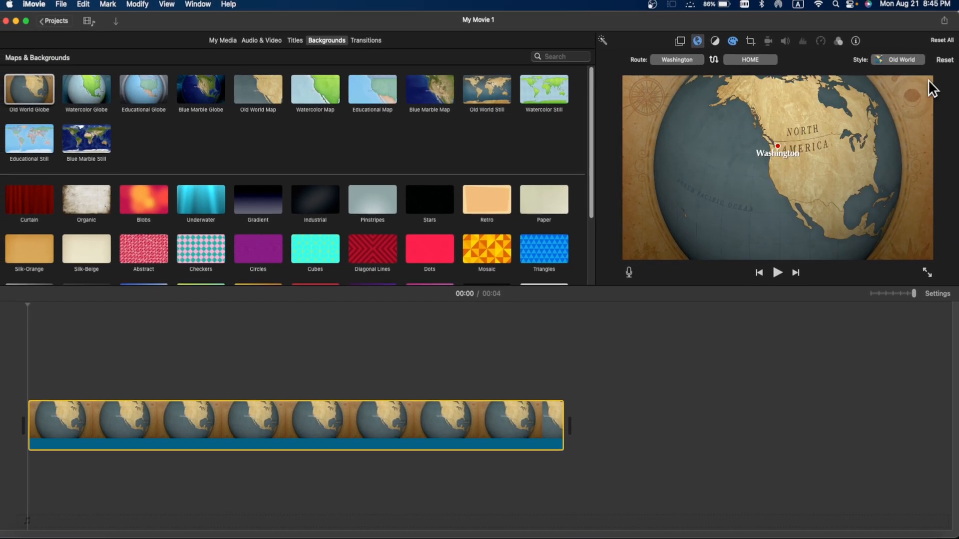
- Choose the Old World map style for the route and play its animation
left_click(897, 61)
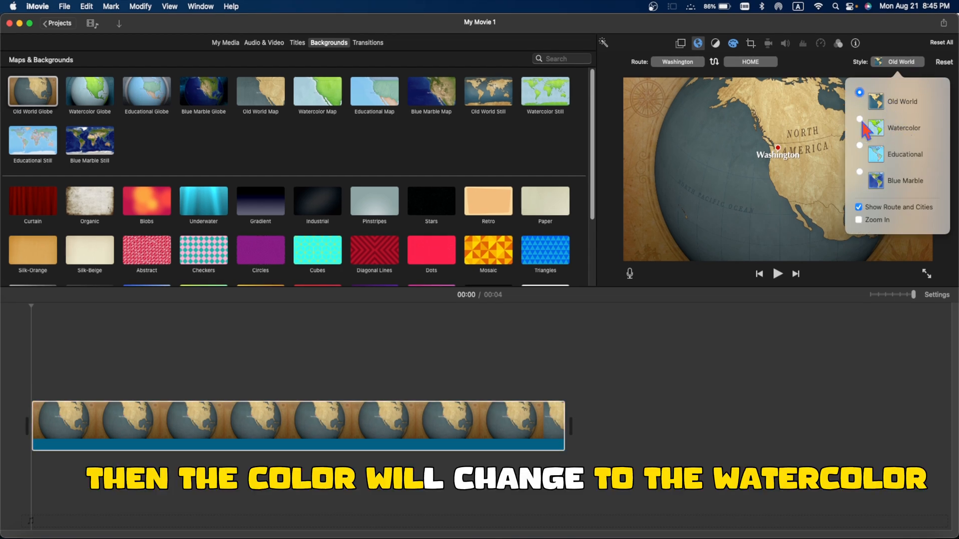
left_click(416, 426)
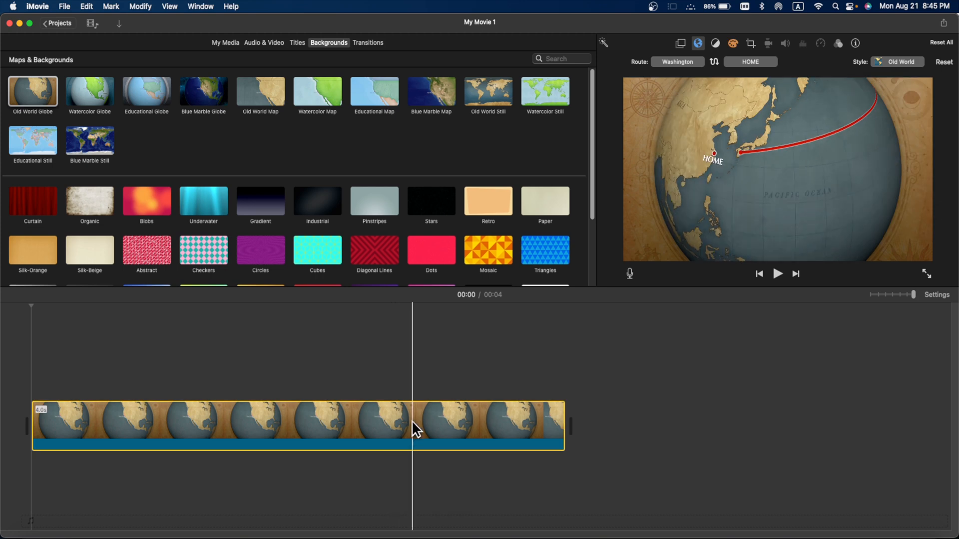
left_click(896, 60)
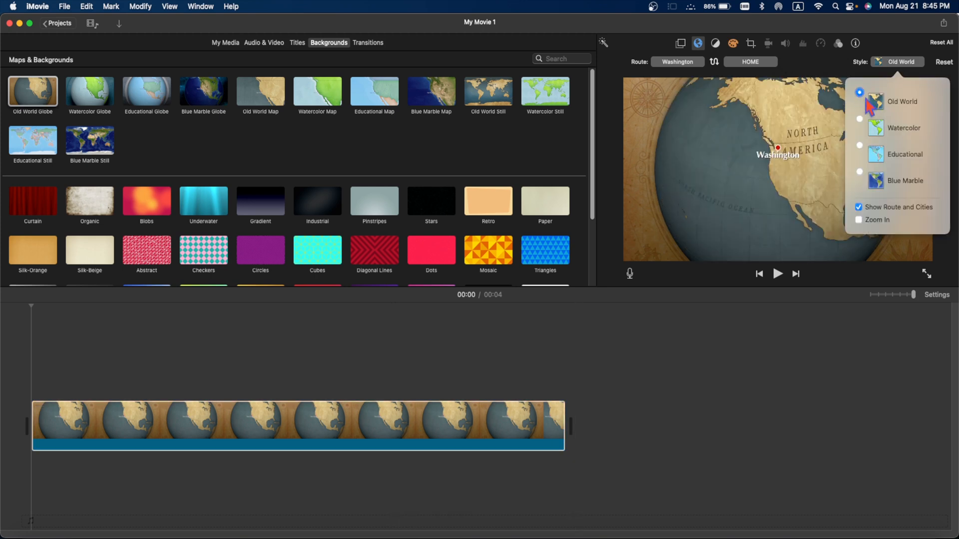
left_click(340, 422)
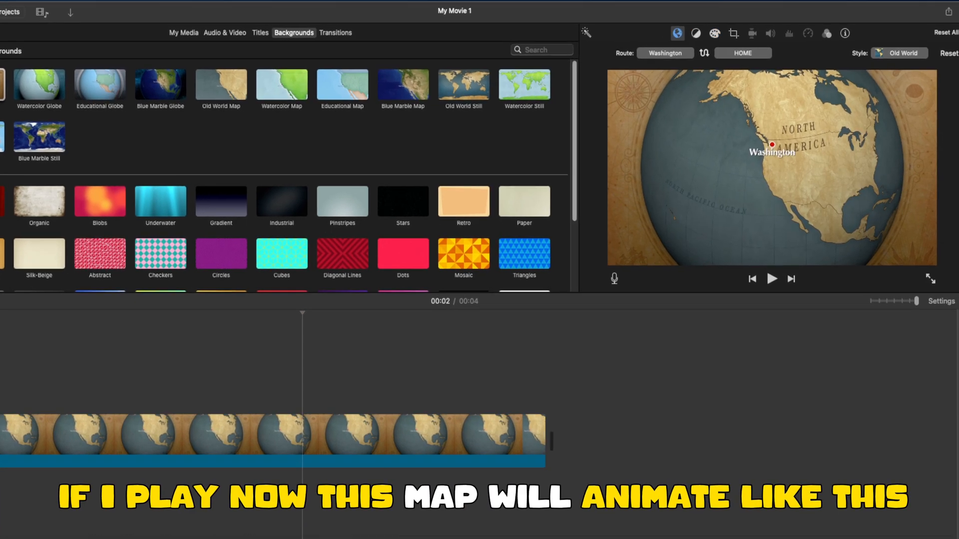
left_click(771, 279)
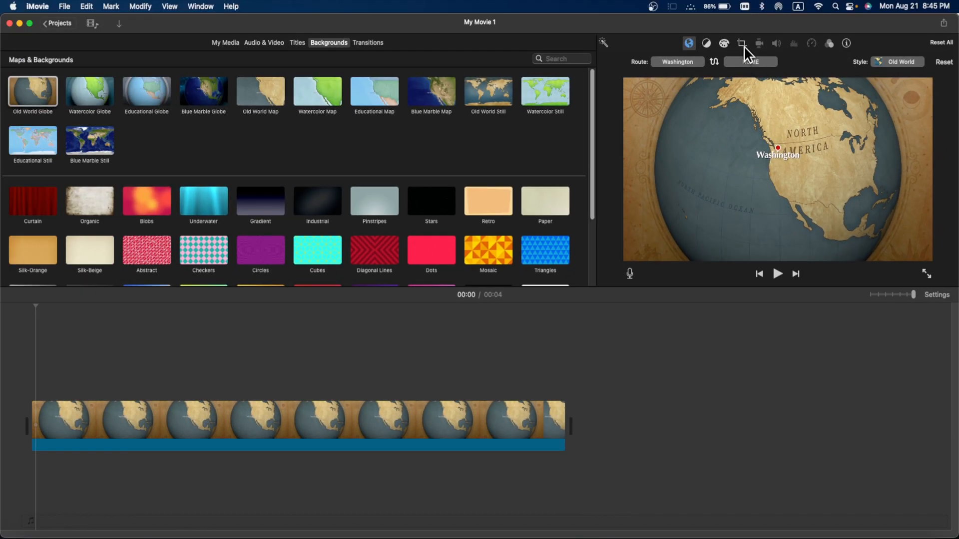
- Apply a Ken Burns crop with the Start frame tightened around Washington
left_click(742, 43)
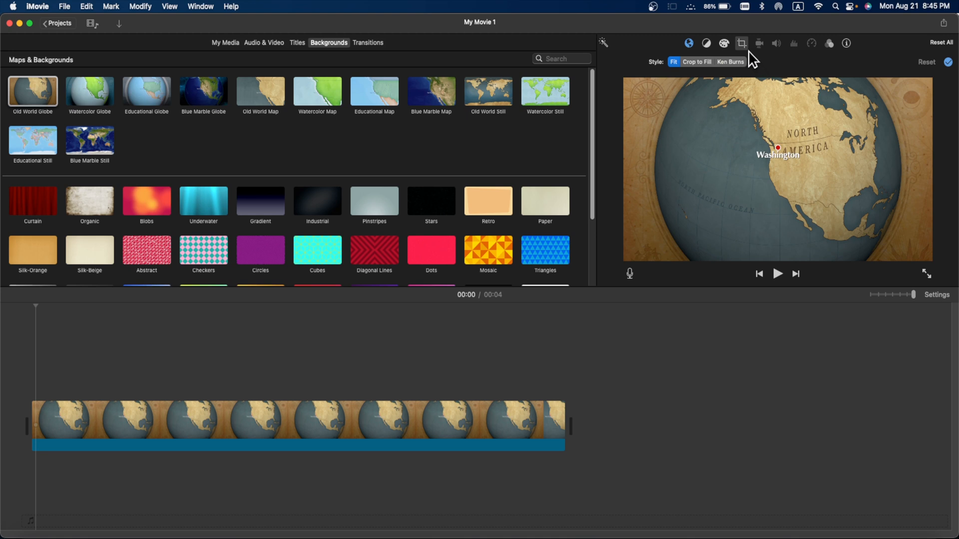
mouse_move(703, 81)
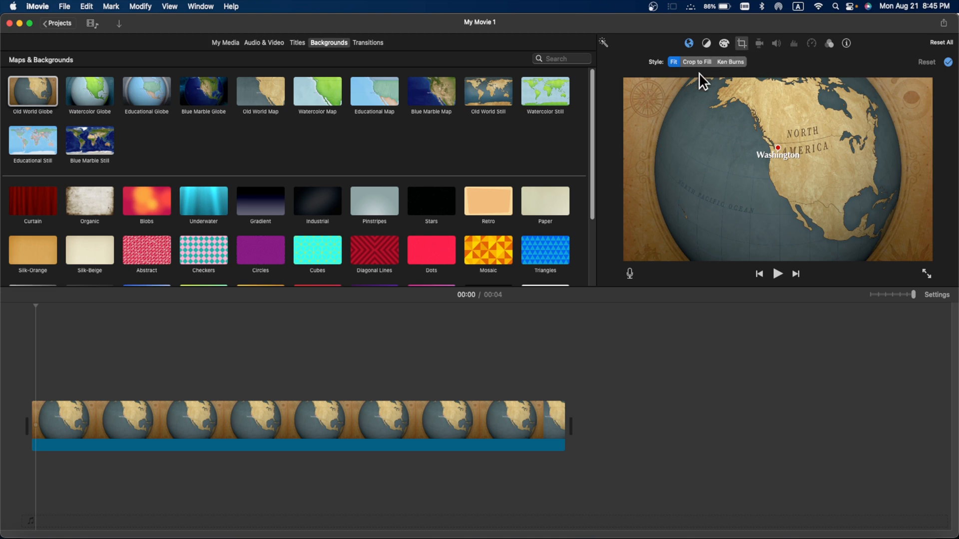
mouse_move(733, 72)
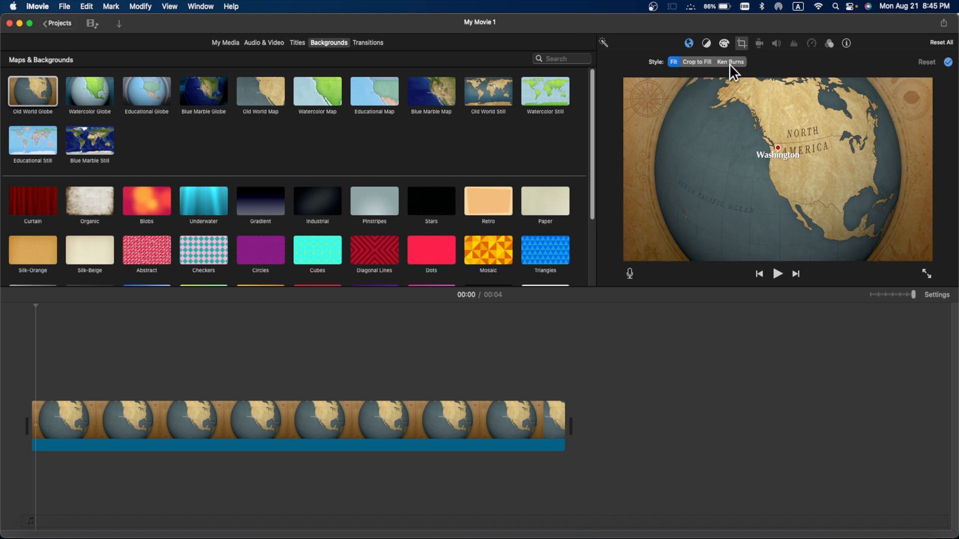
left_click(674, 62)
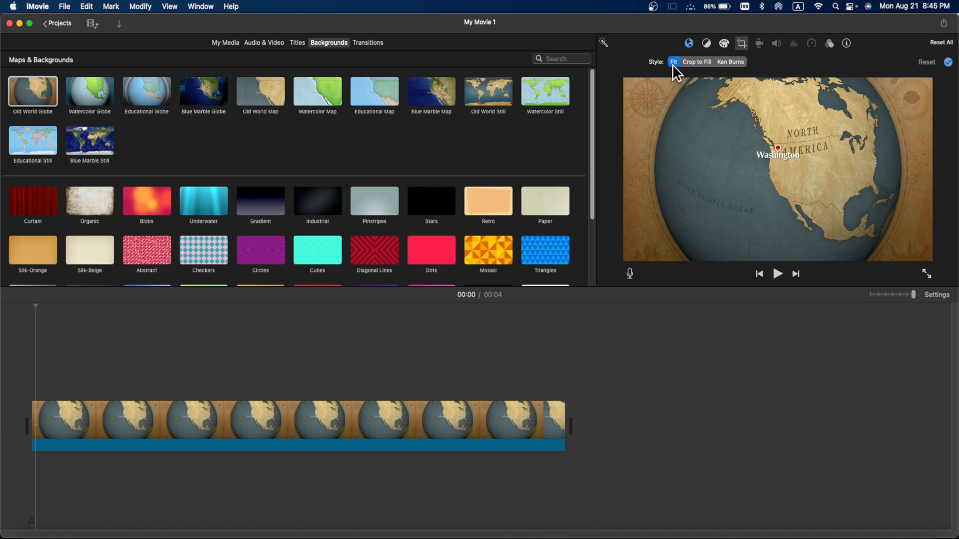
left_click(730, 62)
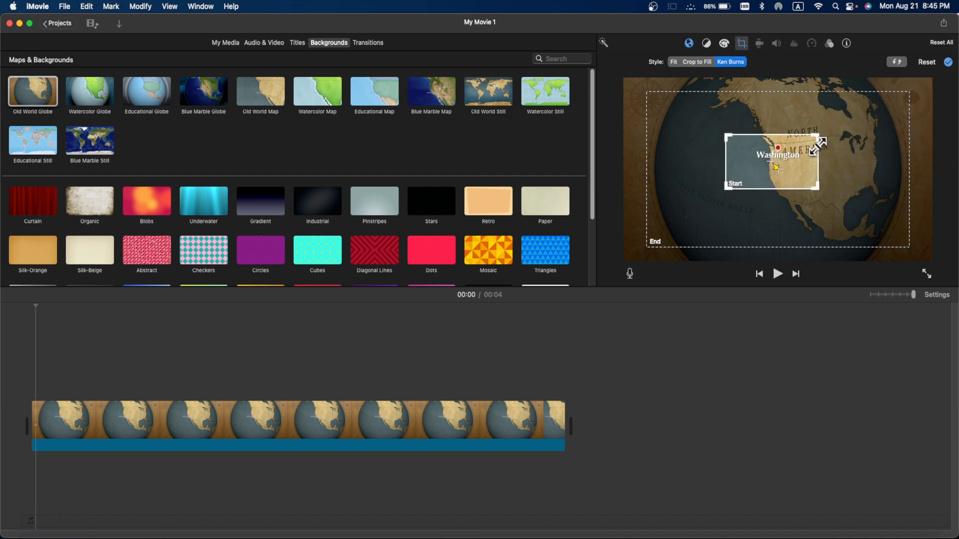
left_click_drag(823, 145, 820, 130)
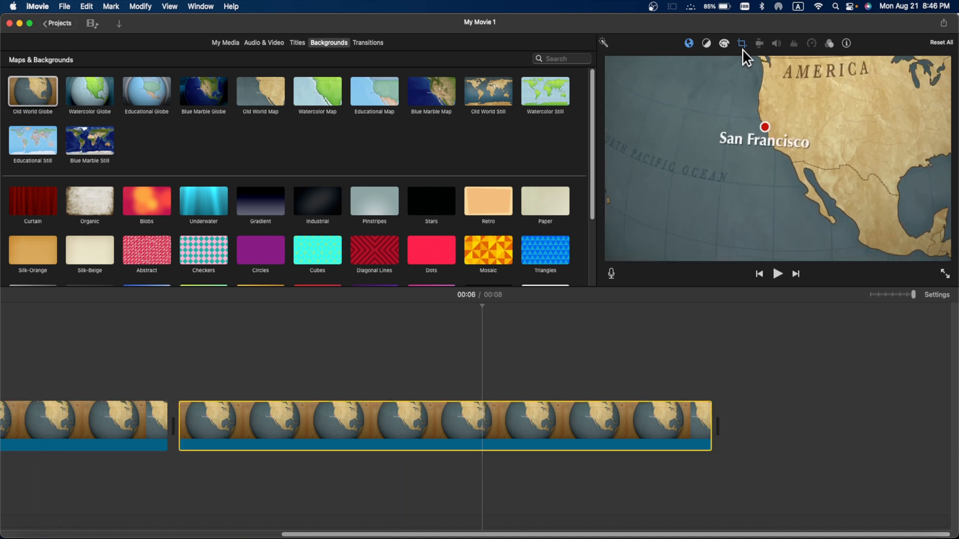
- Make the second route start at Shanghai labelled HOME and end at Moscow
left_click(689, 43)
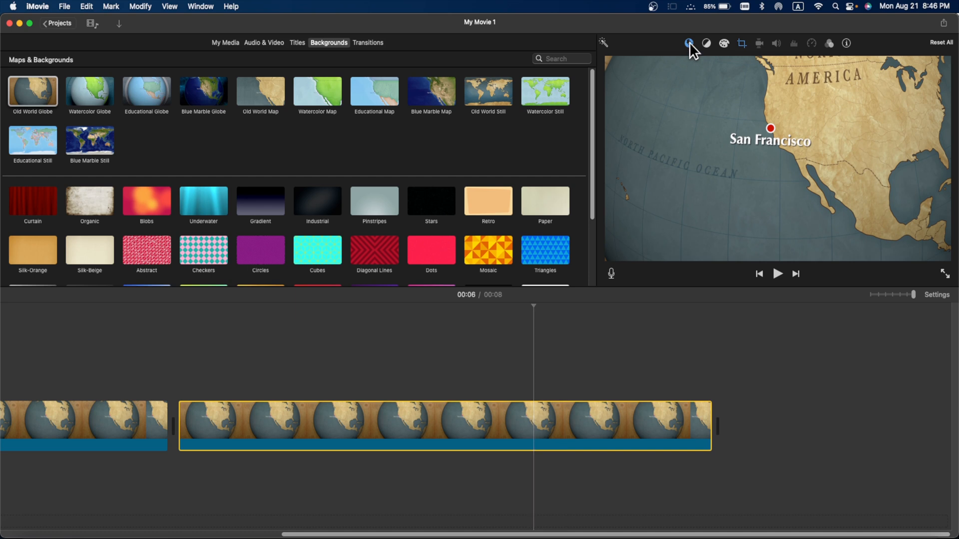
left_click(689, 43)
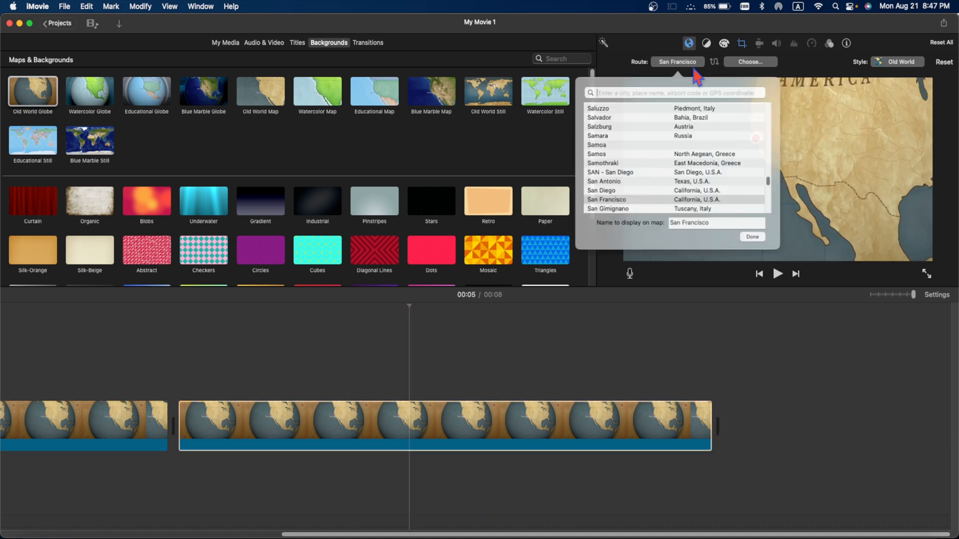
type("SHANGHAI")
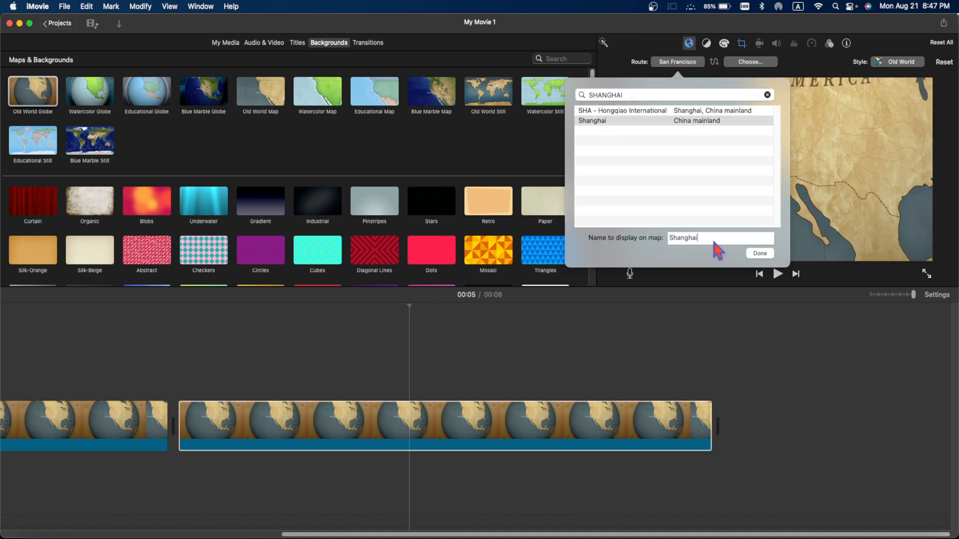
type("HOME")
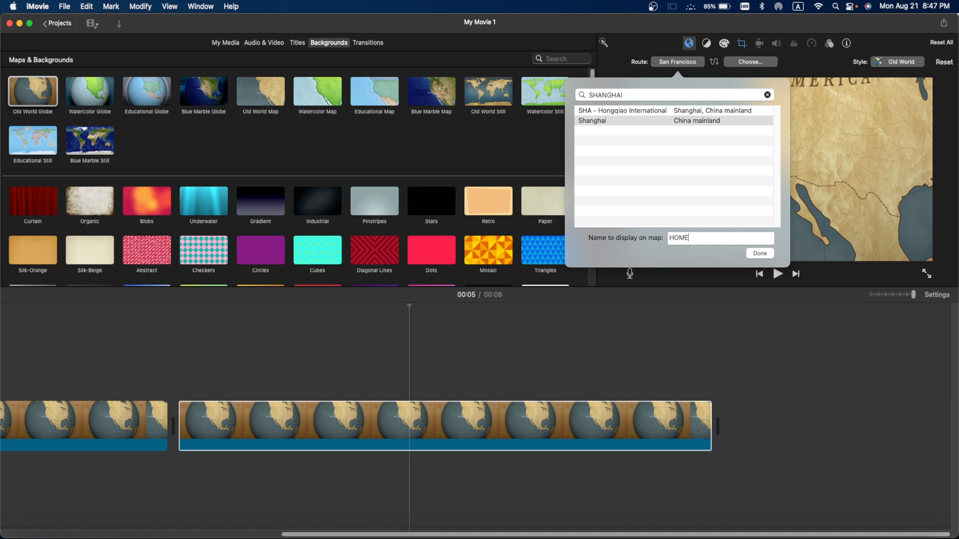
left_click(749, 61)
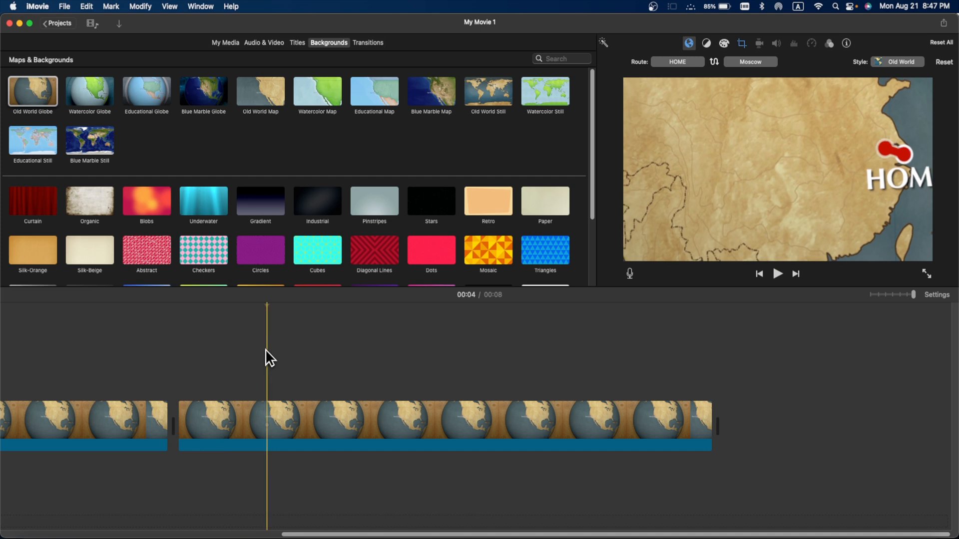
left_click(778, 273)
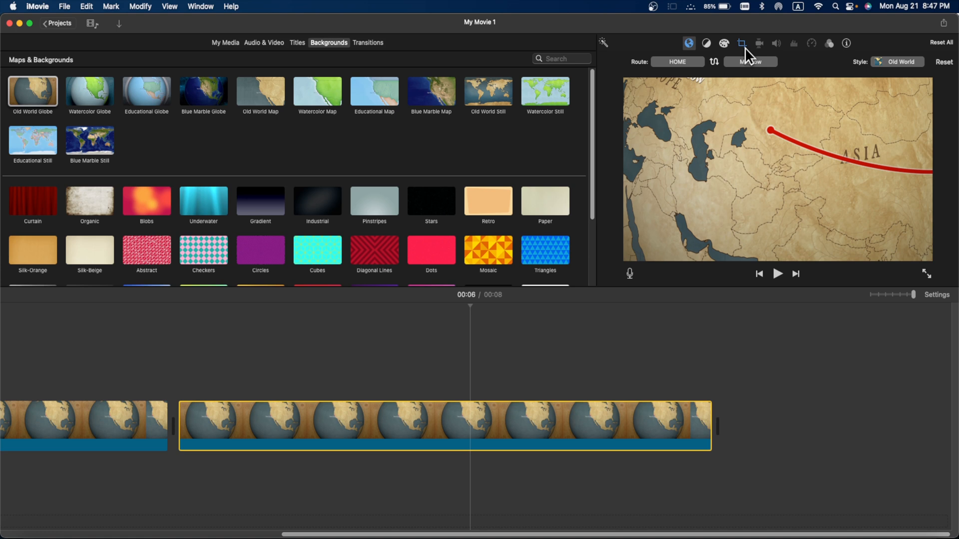
- Add a Ken Burns move framed around HOME to the second clip and replay from the start
left_click(741, 43)
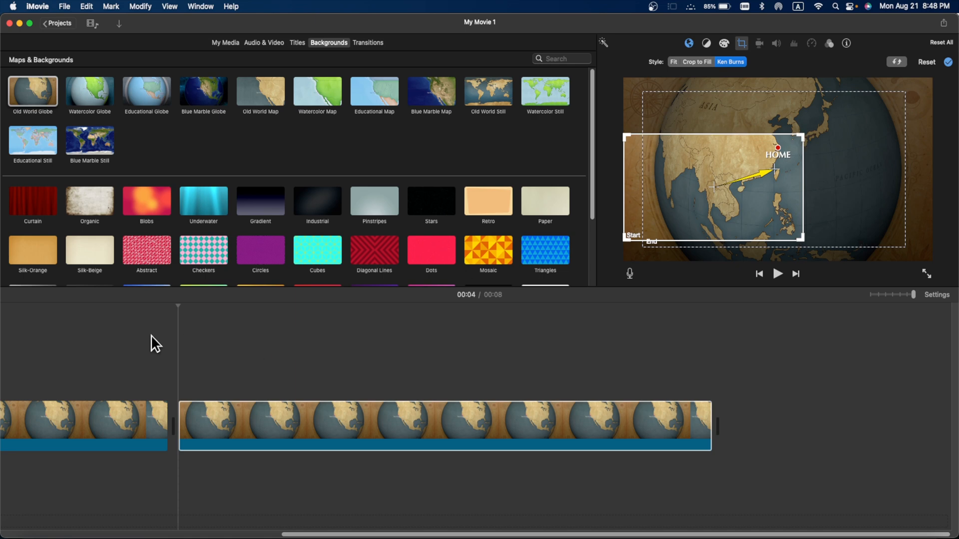
left_click(778, 273)
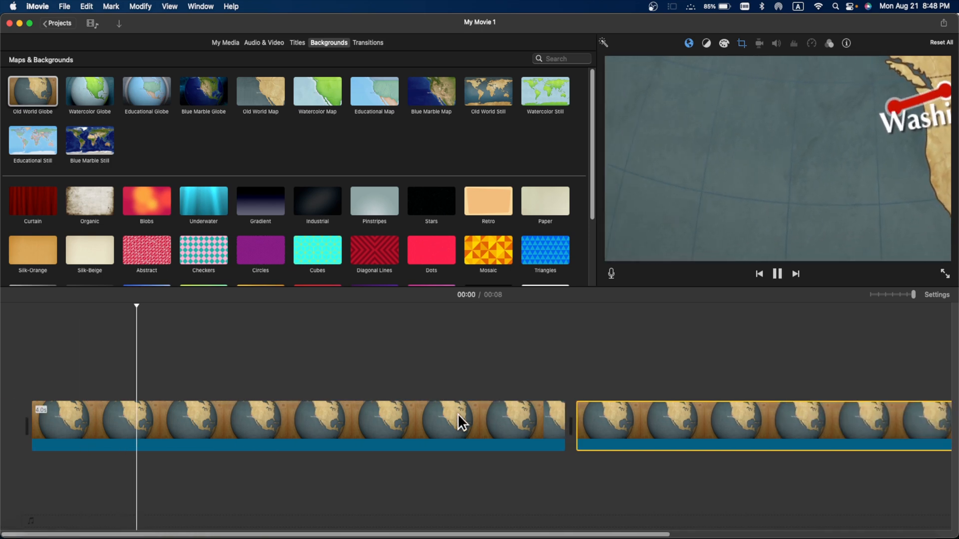
- Trim the first globe route clip shorter so the movie runs about four seconds
left_click(459, 422)
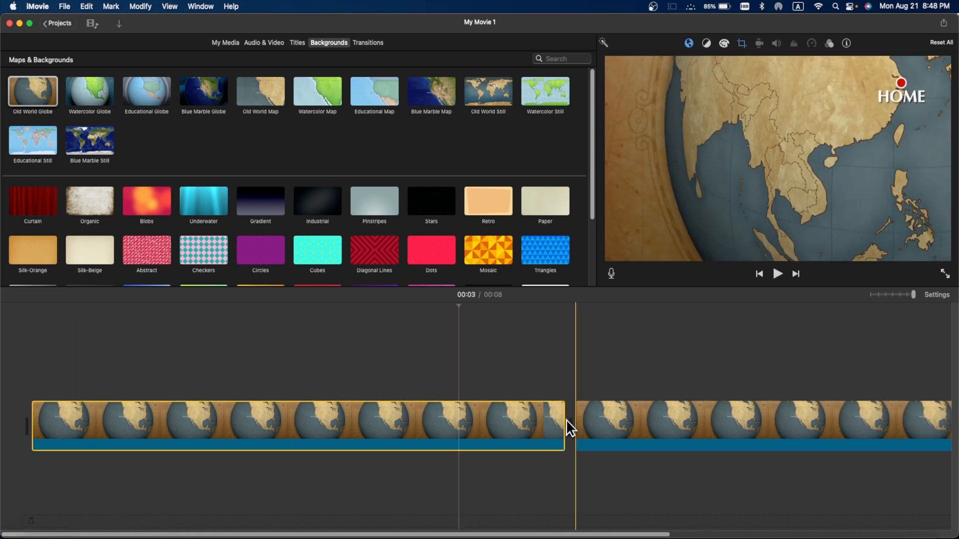
left_click_drag(556, 425, 500, 426)
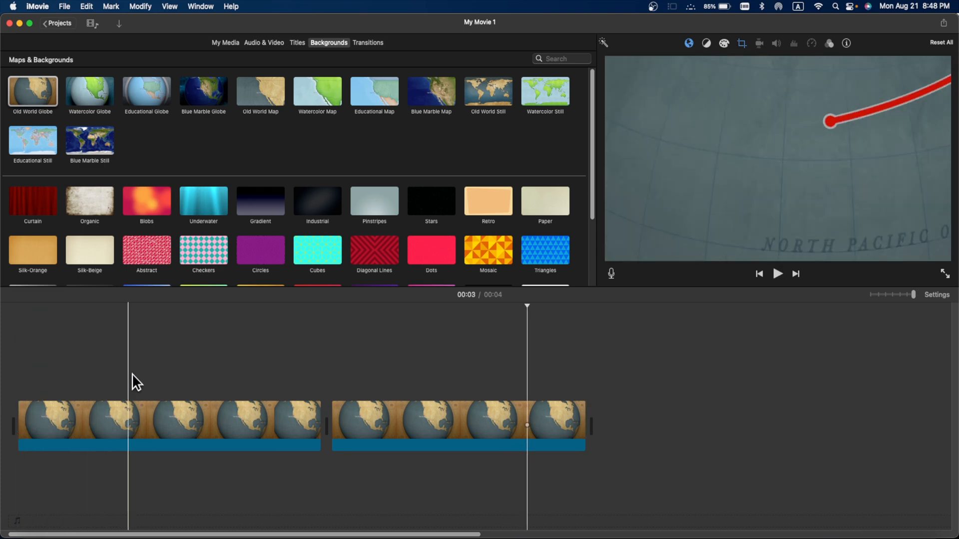
left_click(168, 425)
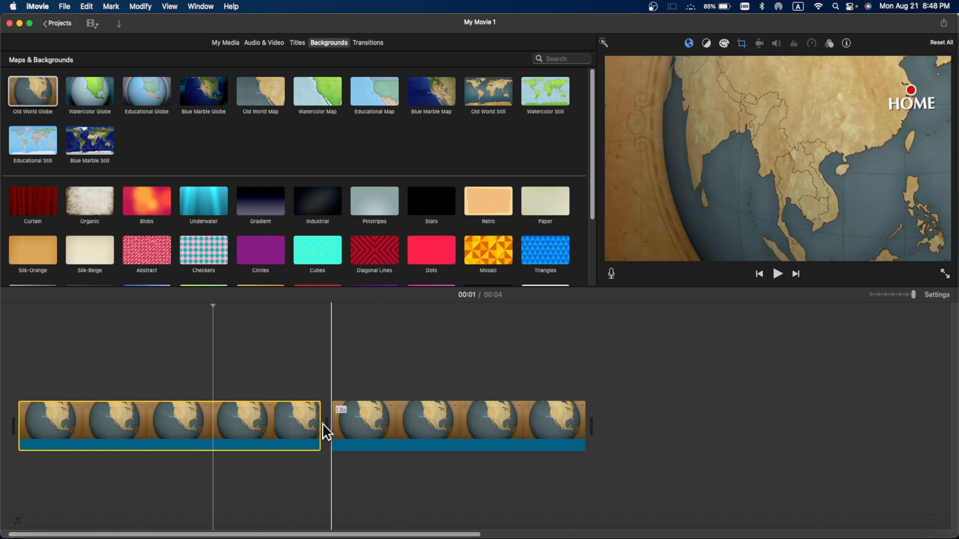
left_click(459, 422)
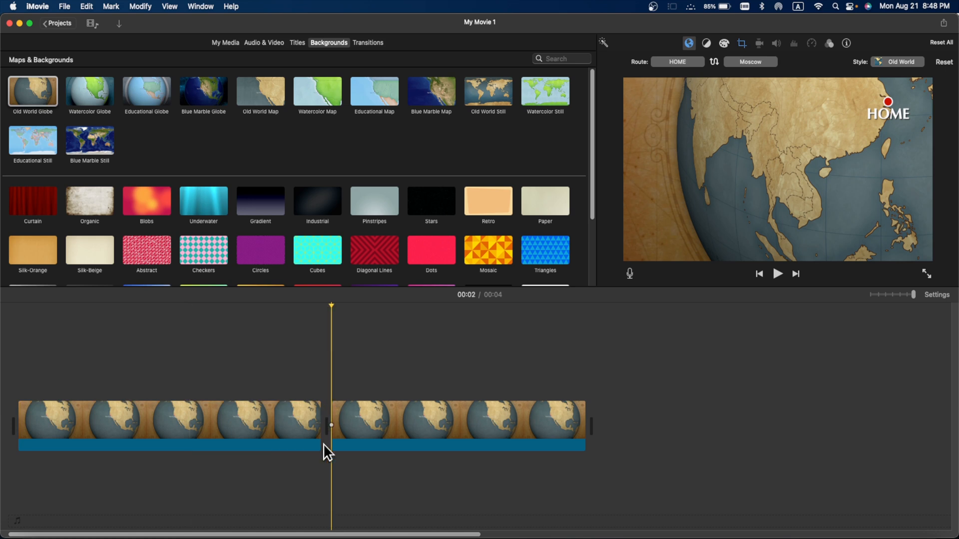
mouse_move(333, 444)
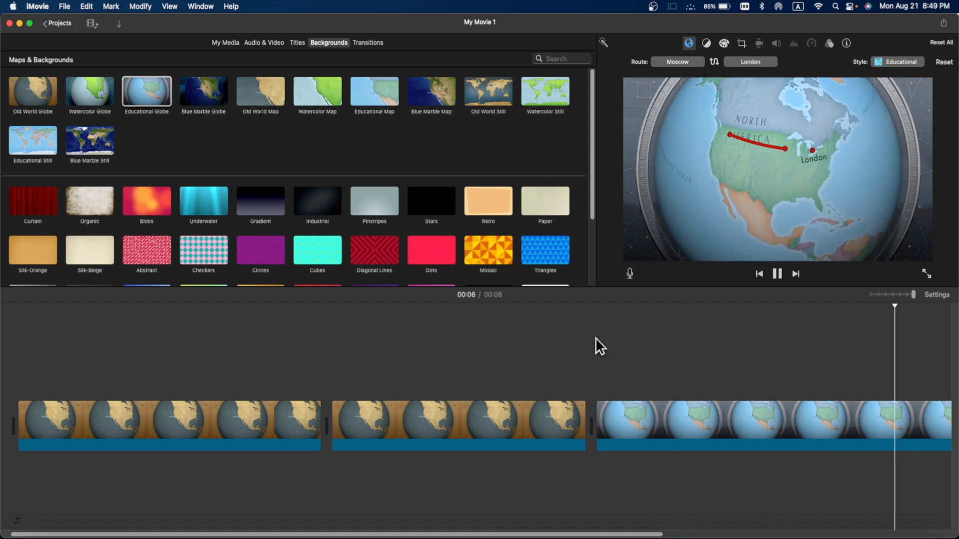
- Apply a Ken Burns zoom to the Educational Globe clip from a close to a wider view
left_click(771, 426)
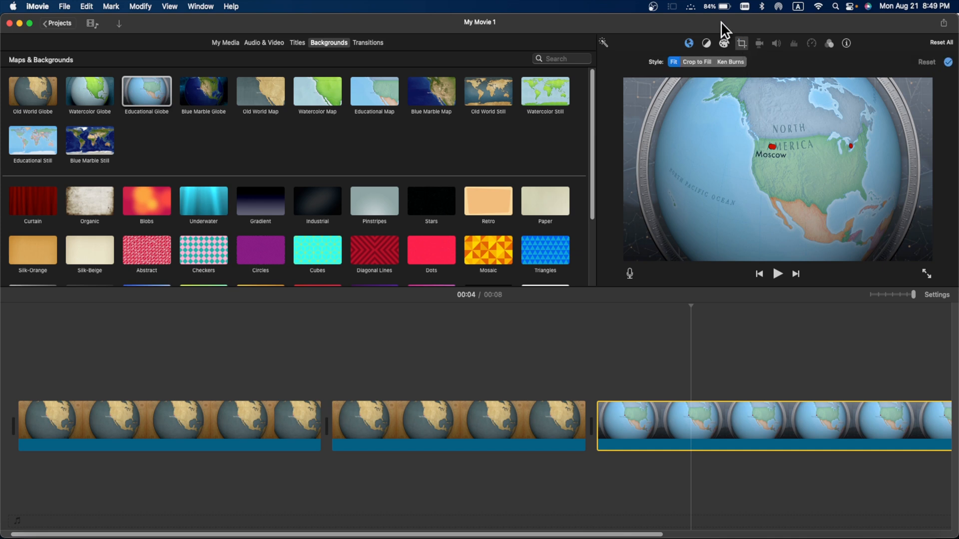
left_click(730, 61)
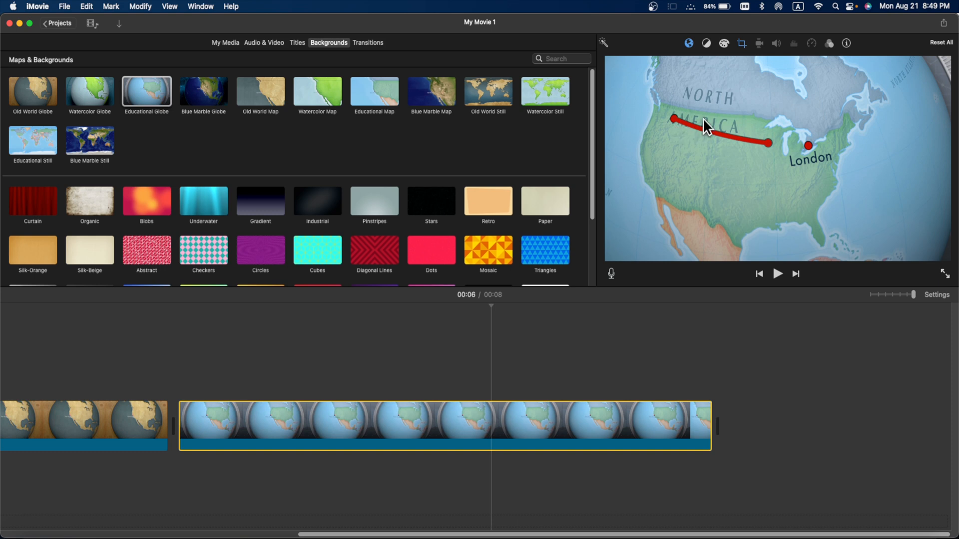
left_click(308, 416)
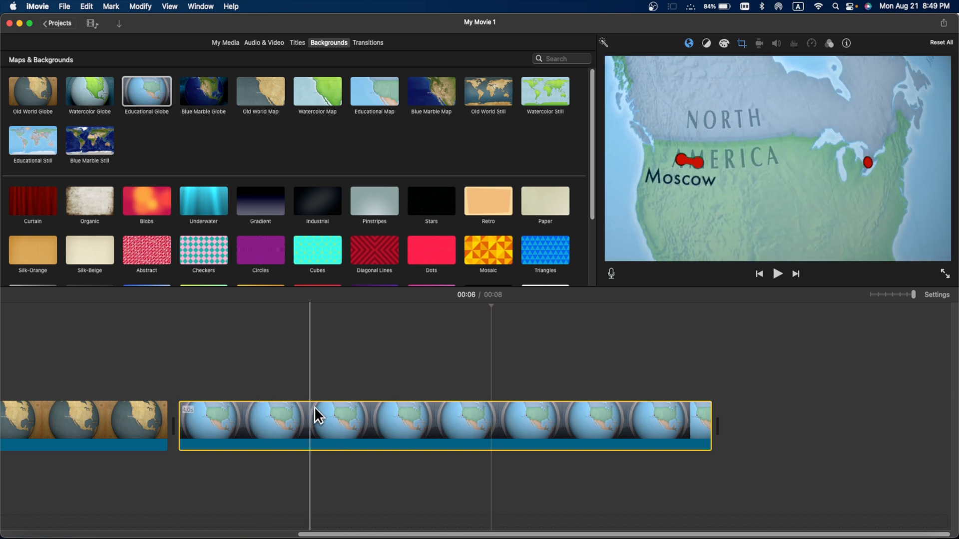
left_click(741, 43)
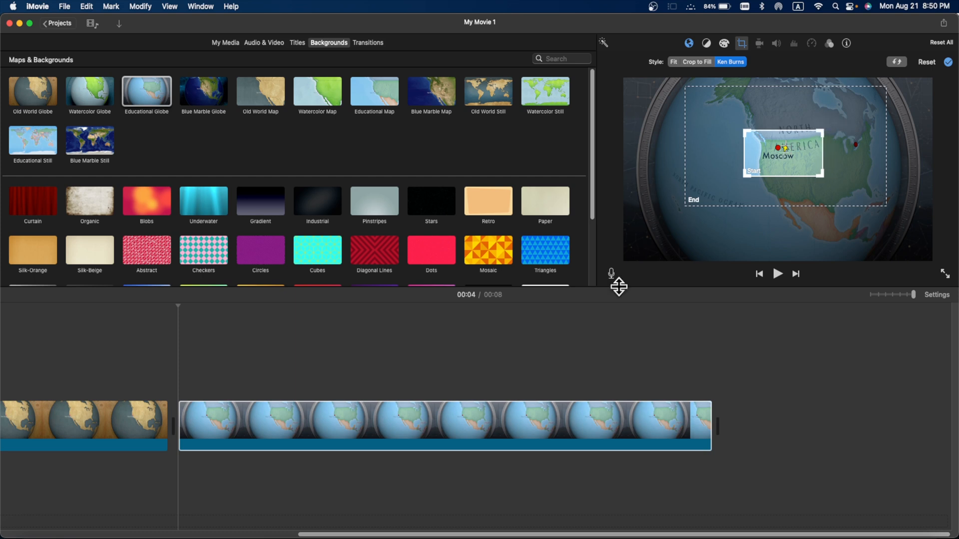
left_click(778, 273)
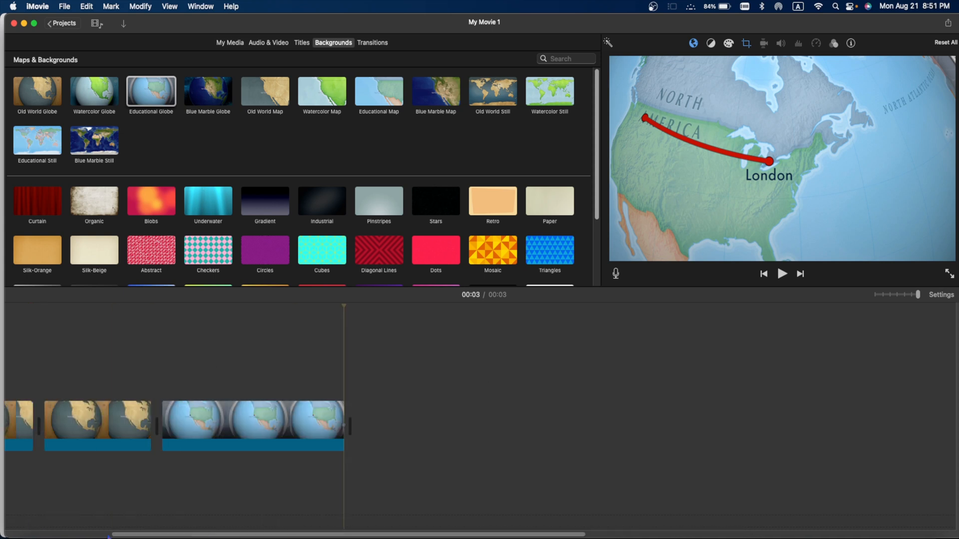
- Place the red arrow clip from My Media over the timeline as a Picture in Picture overlay
left_click(243, 43)
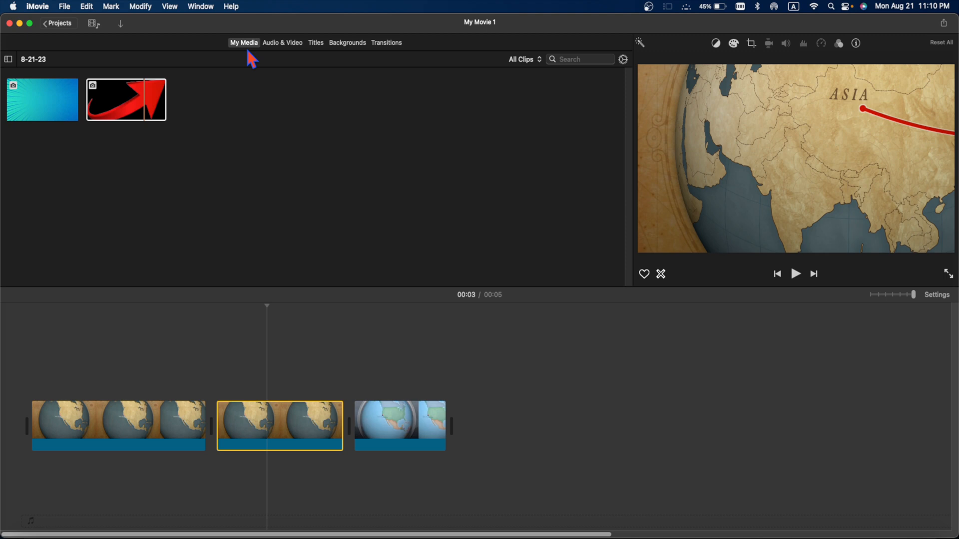
left_click(125, 100)
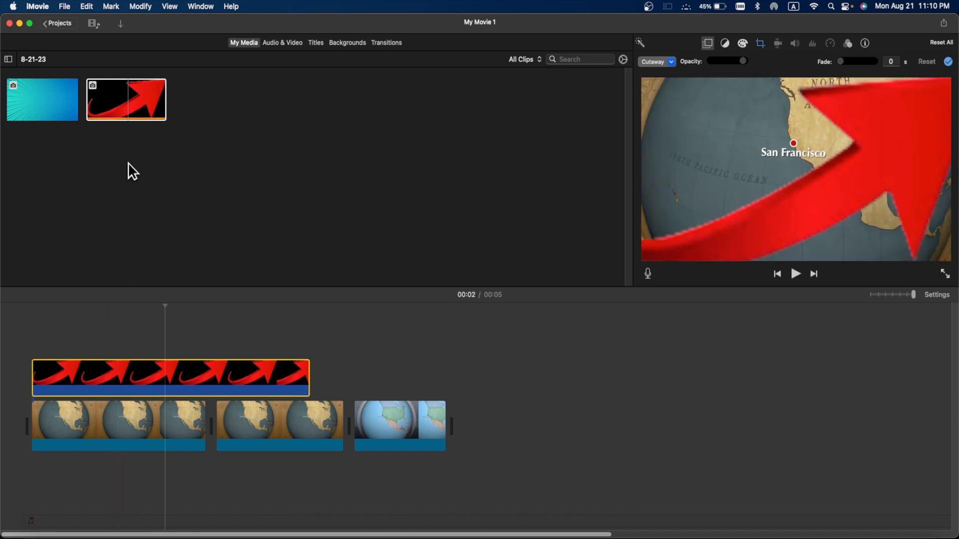
left_click(125, 100)
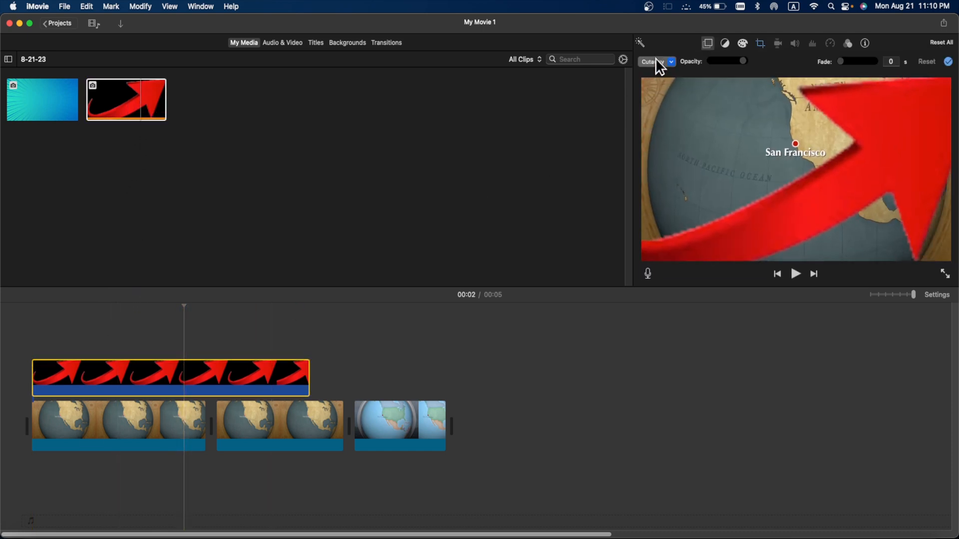
left_click(655, 61)
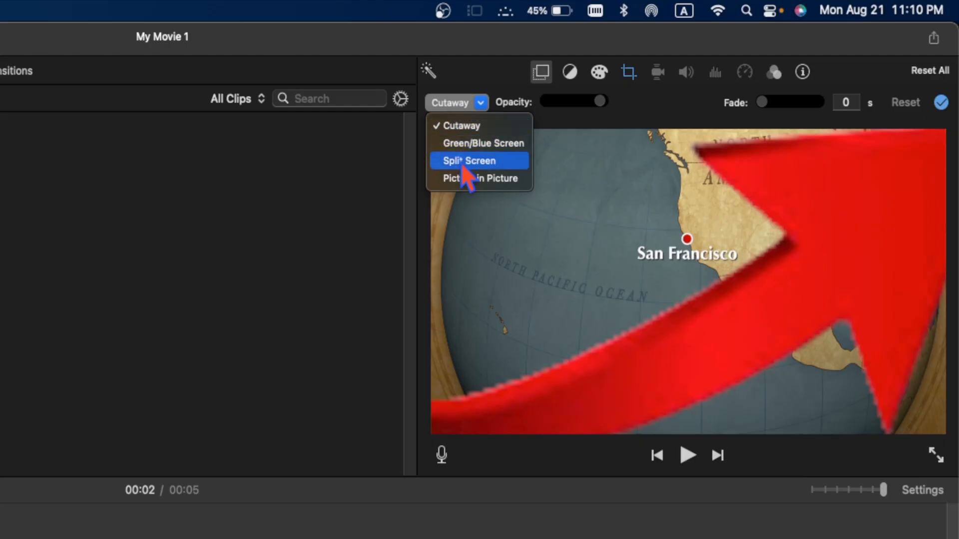
left_click(480, 178)
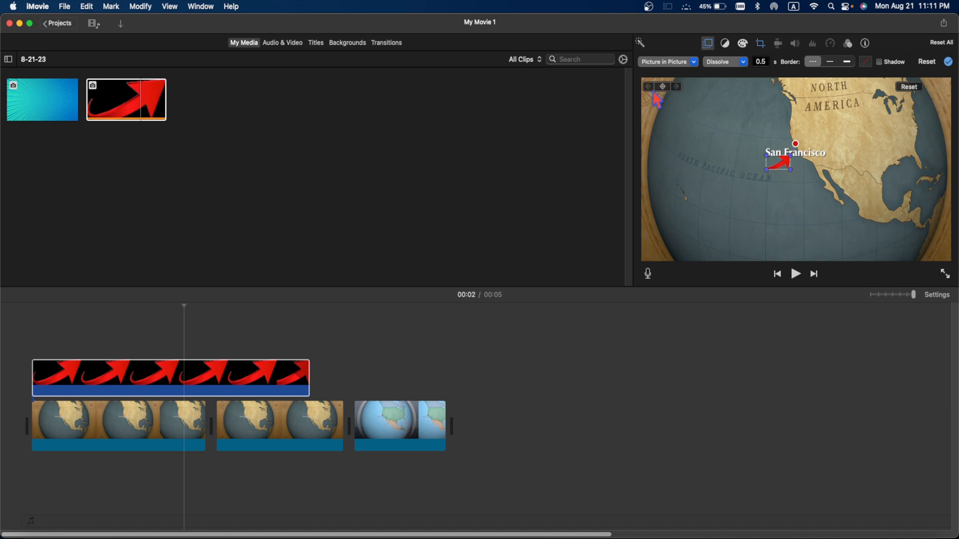
mouse_move(662, 86)
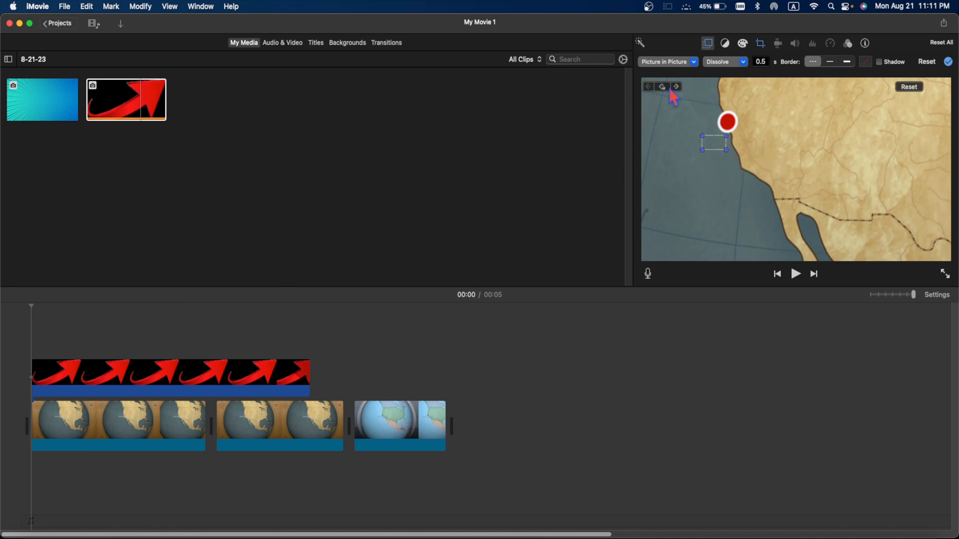
- Keyframe the arrow's position at successive moments so it follows the route across the globe
left_click(254, 378)
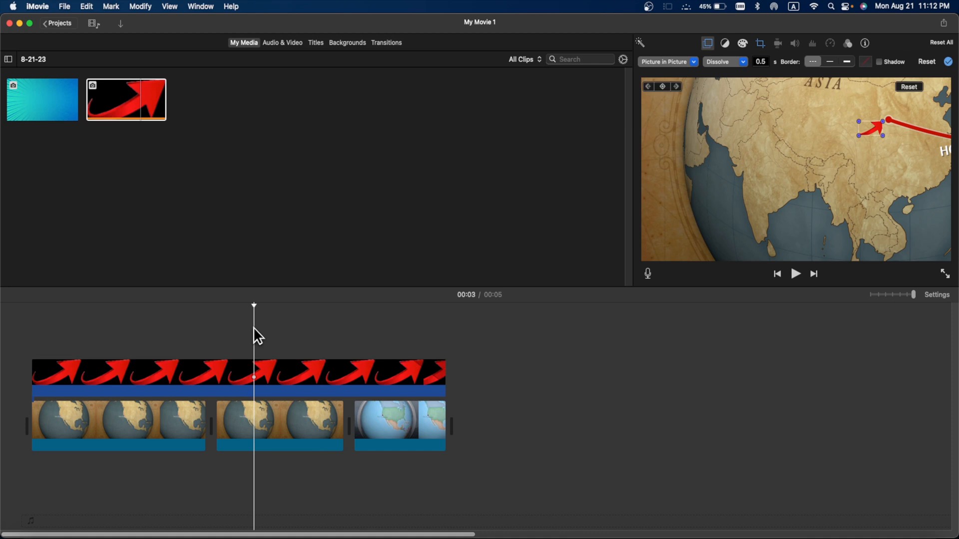
left_click(300, 377)
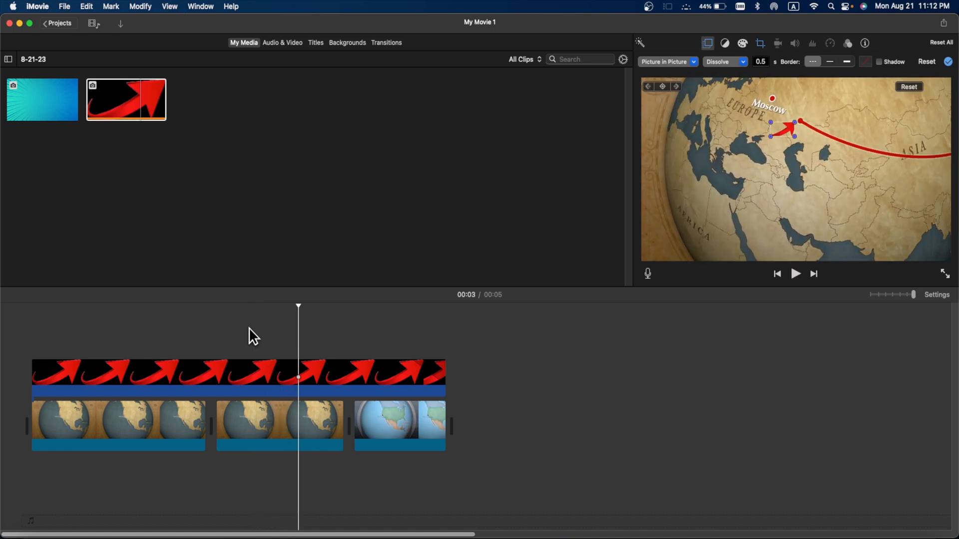
left_click(333, 42)
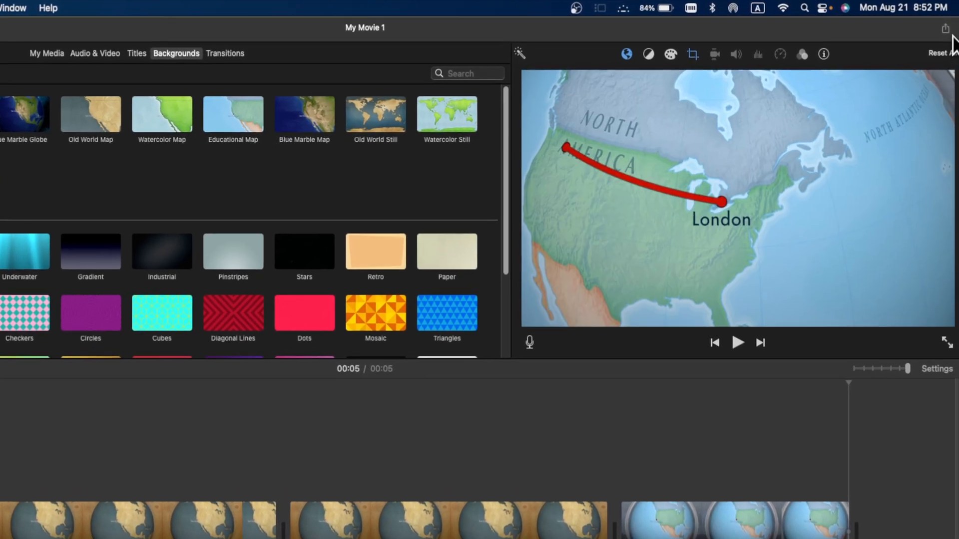
- Start a file export with quality set to Best (ProRes)
left_click(945, 29)
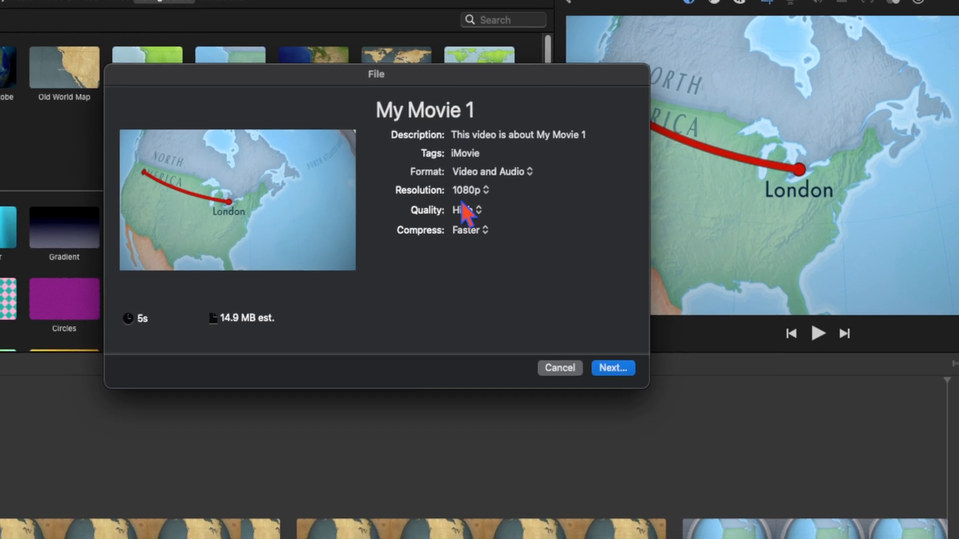
left_click(464, 209)
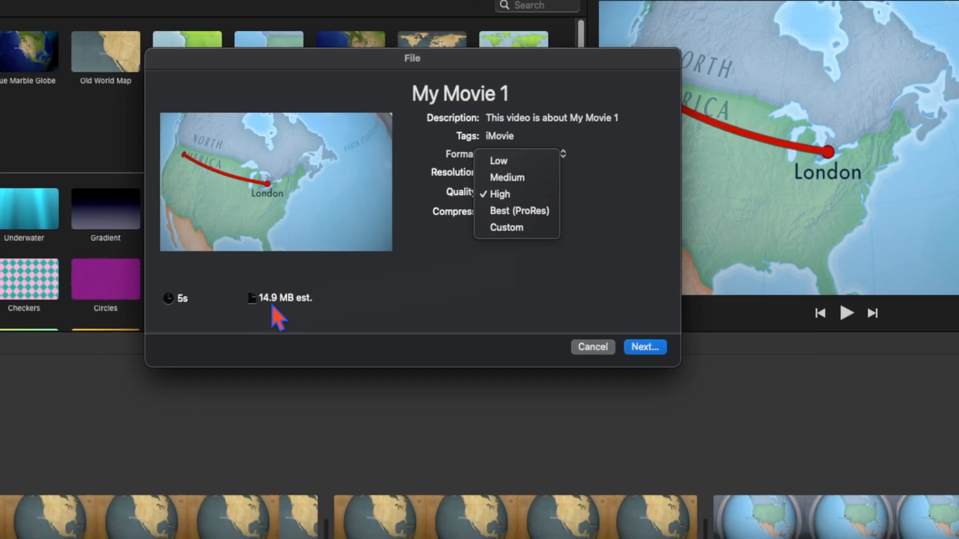
left_click(500, 194)
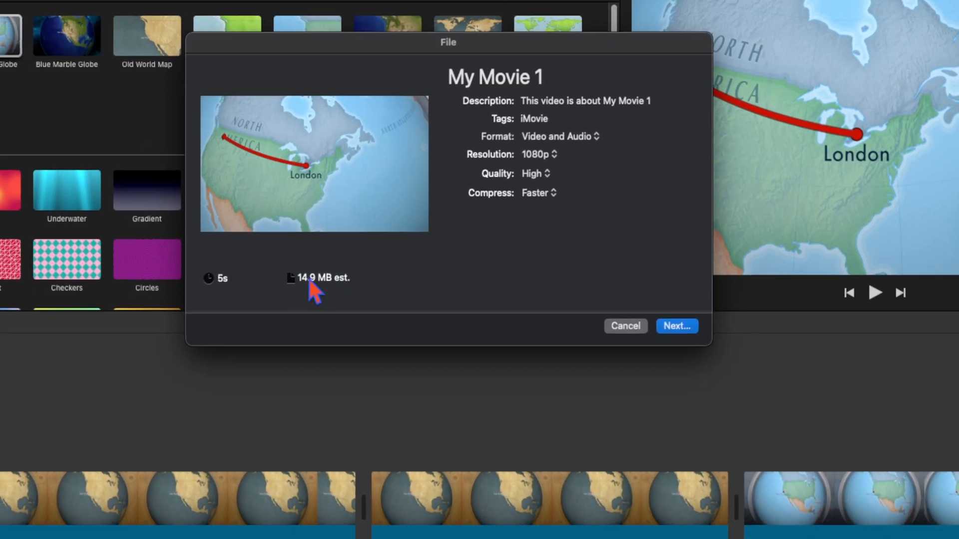
left_click(535, 174)
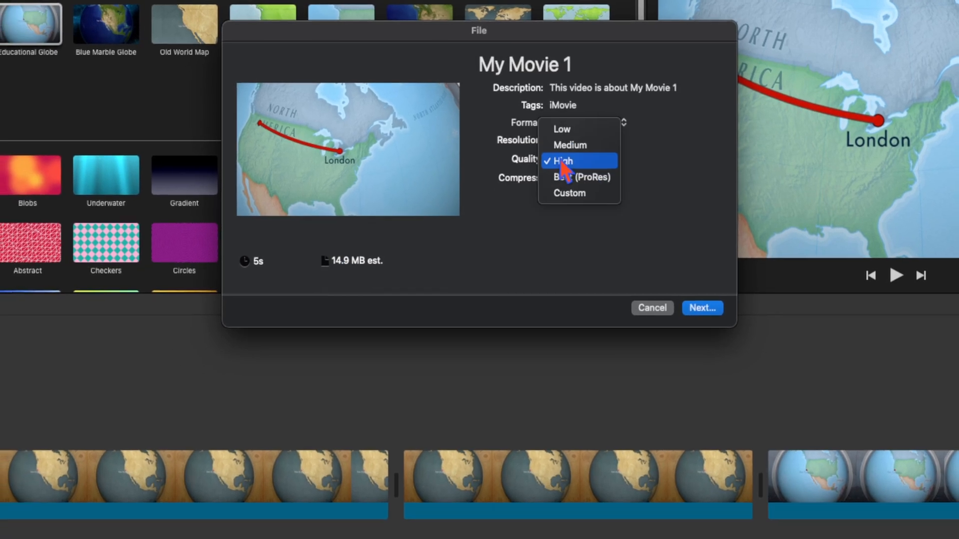
left_click(581, 177)
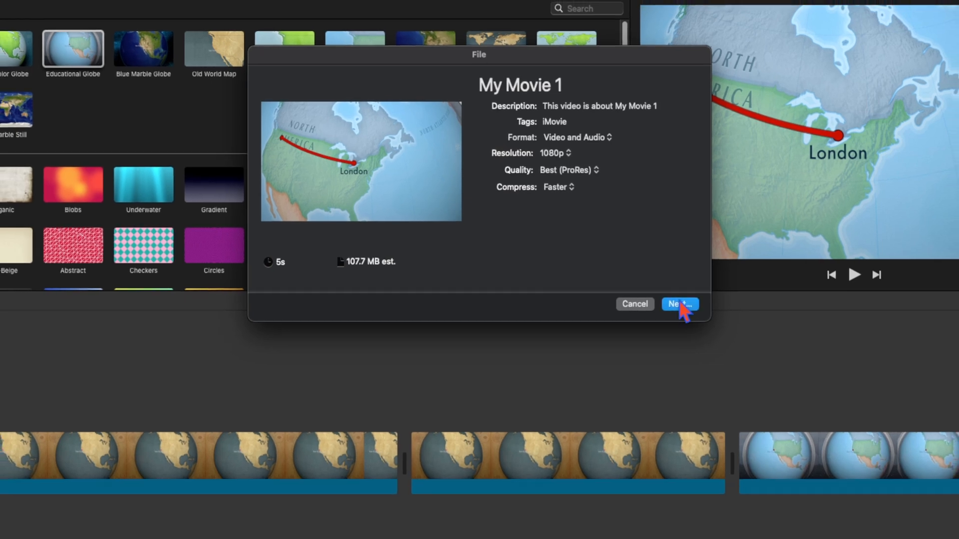
left_click(679, 304)
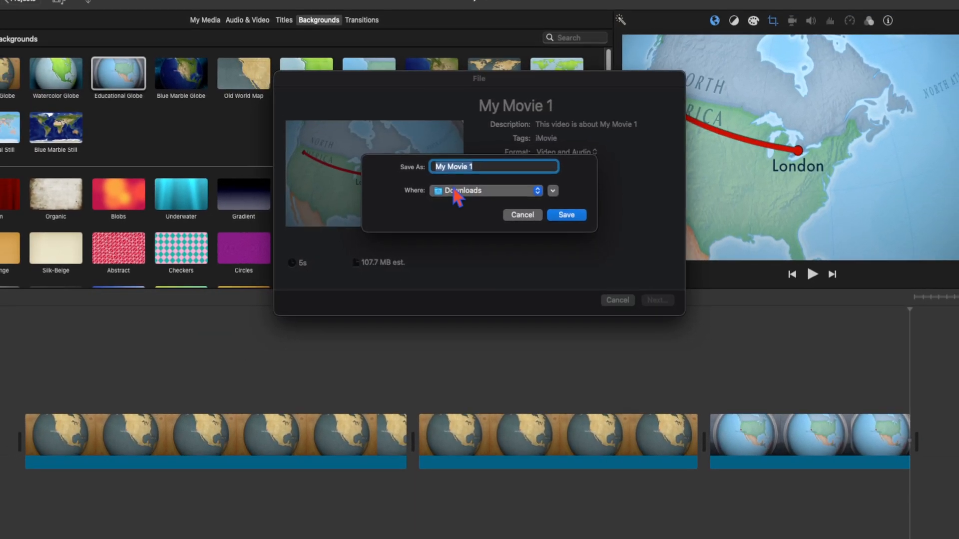
- Name the export ANIMATION and save it into Downloads
type("ANIMATION")
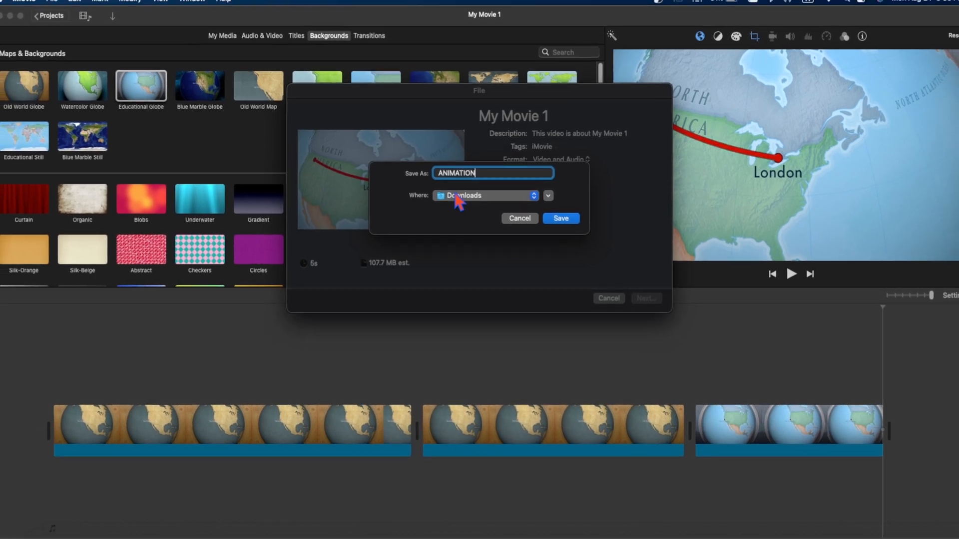
left_click(560, 218)
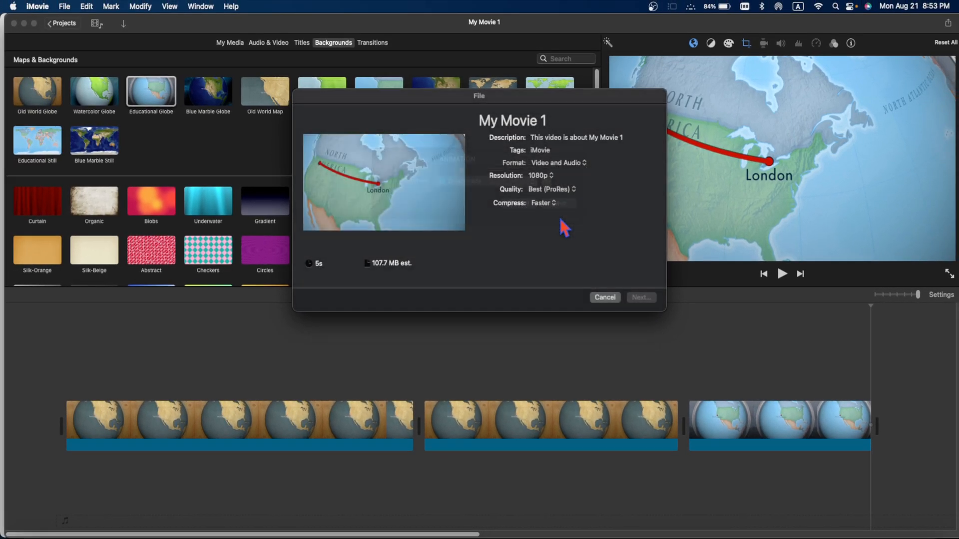
left_click(604, 297)
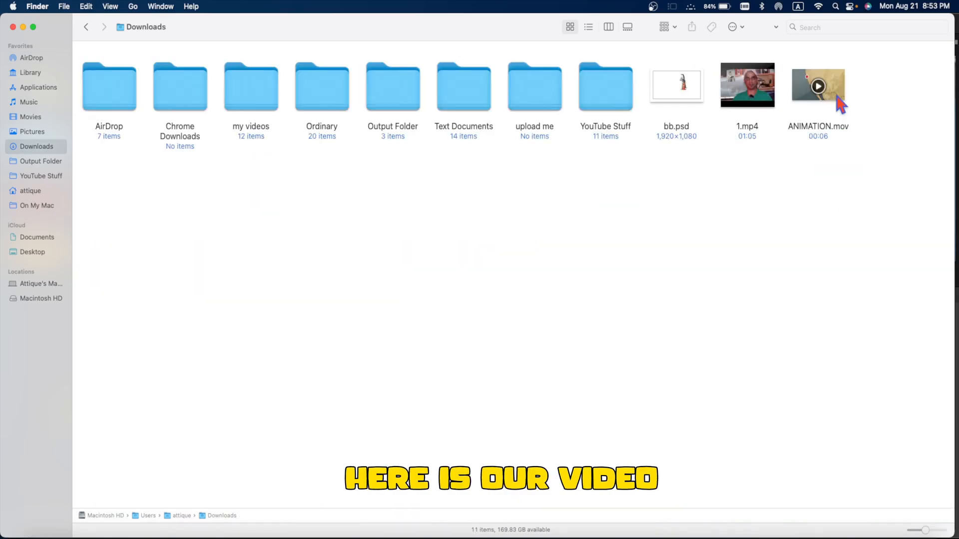
double_click(818, 85)
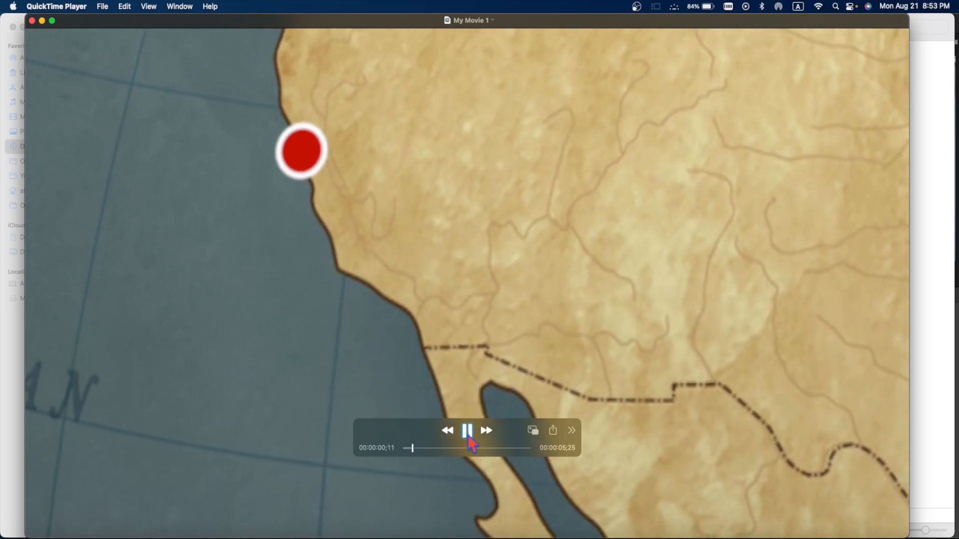
left_click(466, 430)
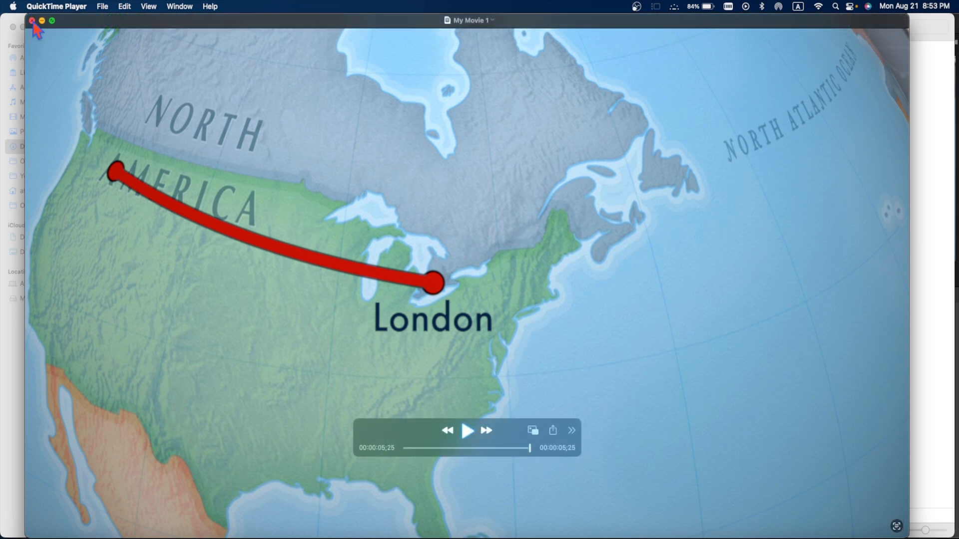
left_click(32, 20)
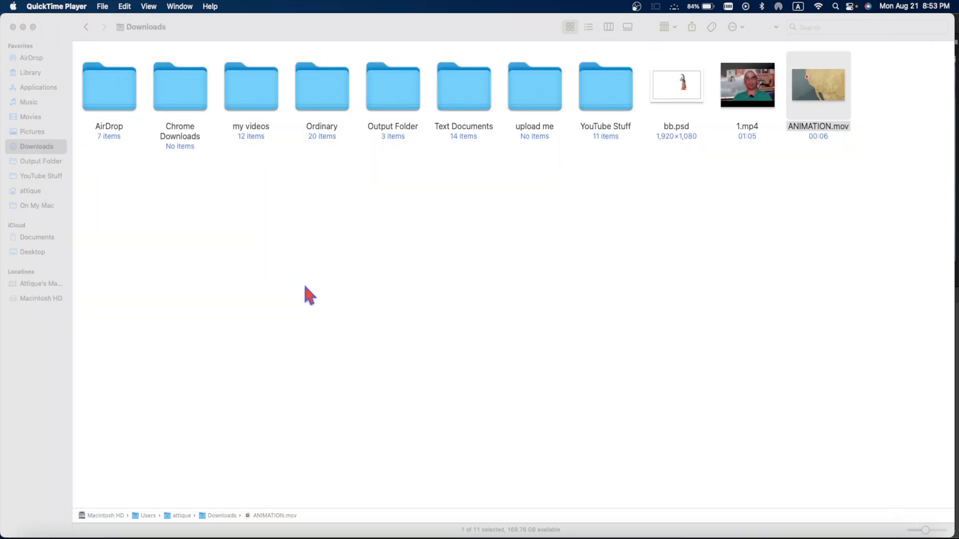